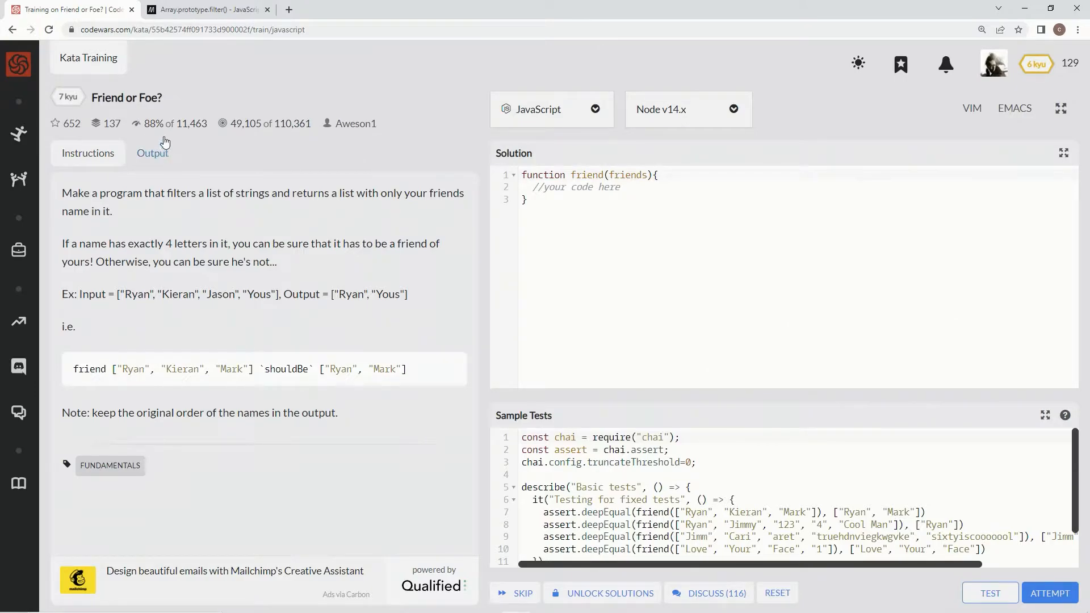
{"action": "mouse_move", "coordinate": [183, 214]}
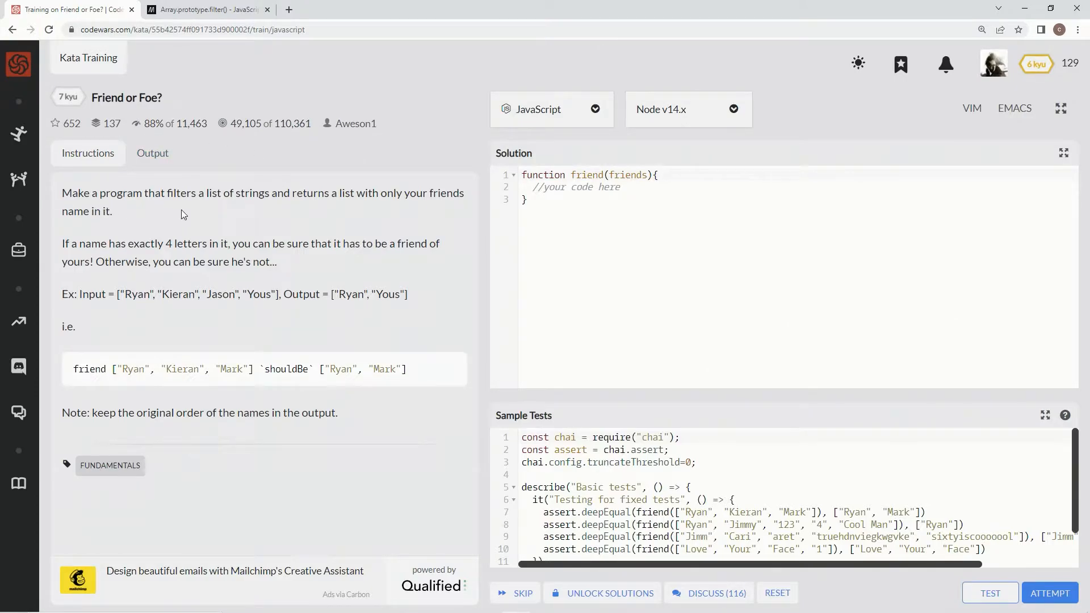
{"action": "mouse_move", "coordinate": [323, 214]}
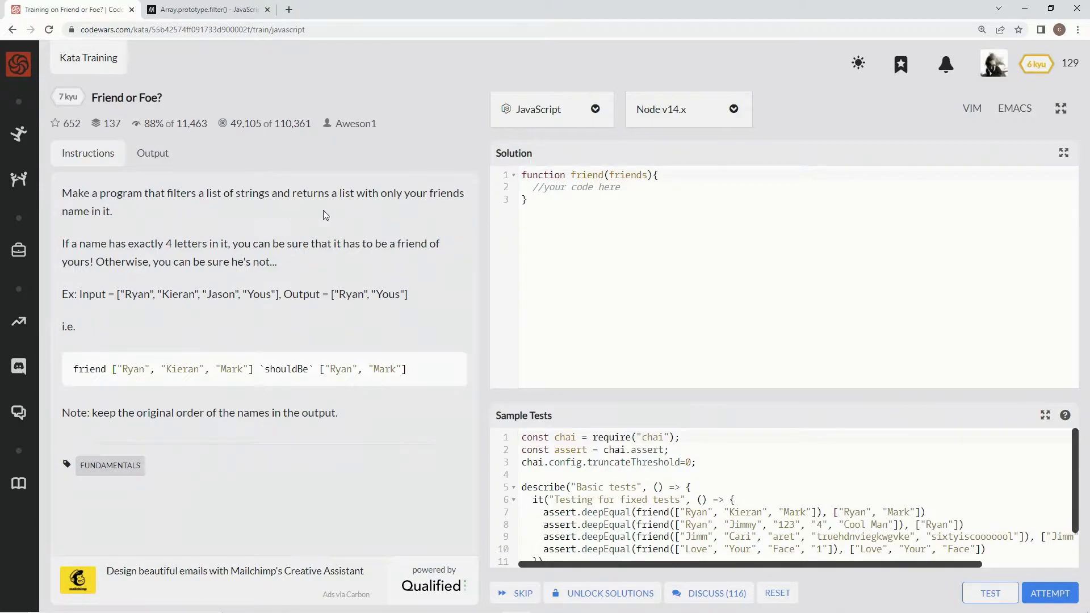
{"action": "mouse_move", "coordinate": [374, 207]}
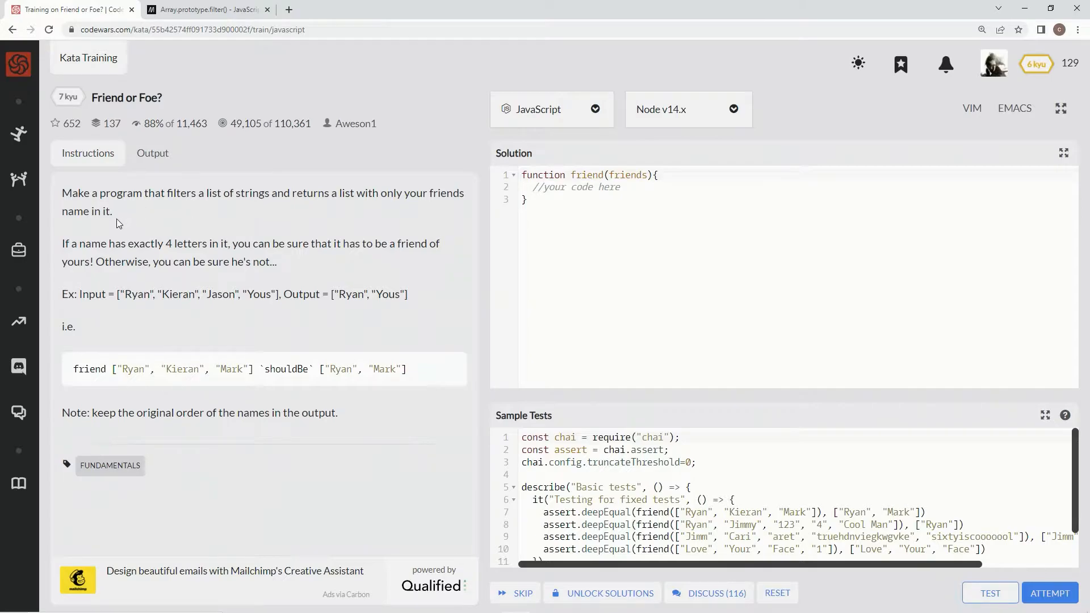
{"action": "mouse_move", "coordinate": [144, 256]}
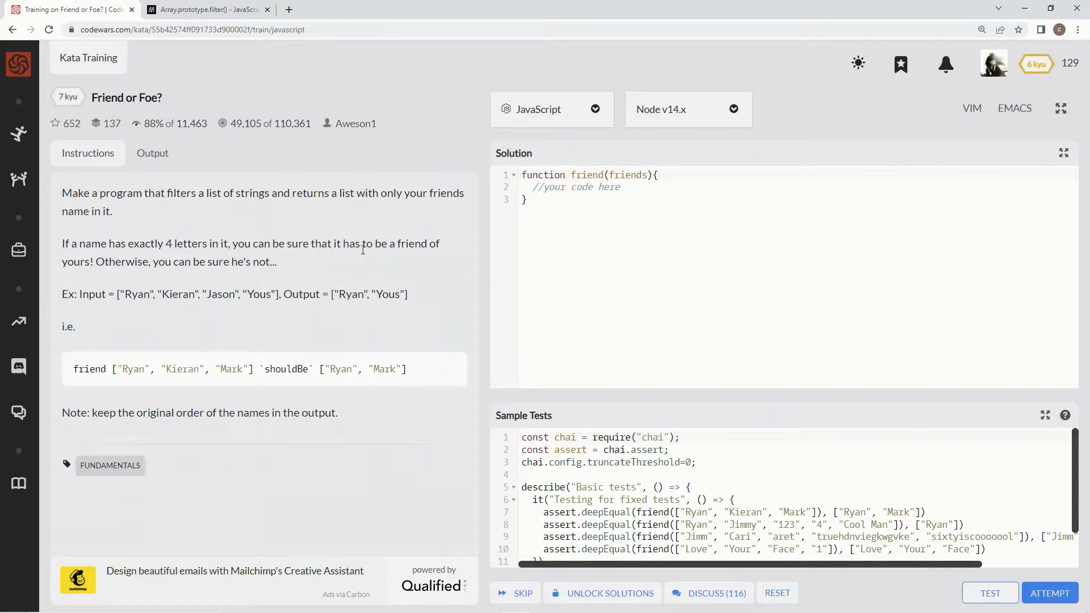
{"action": "mouse_move", "coordinate": [153, 278]}
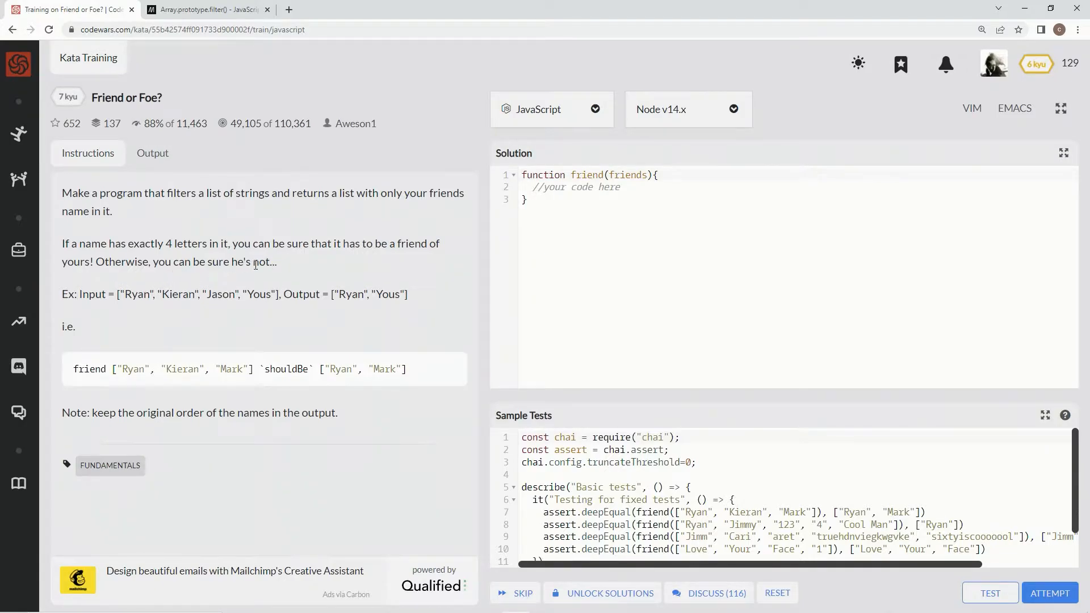
{"action": "mouse_move", "coordinate": [133, 307]}
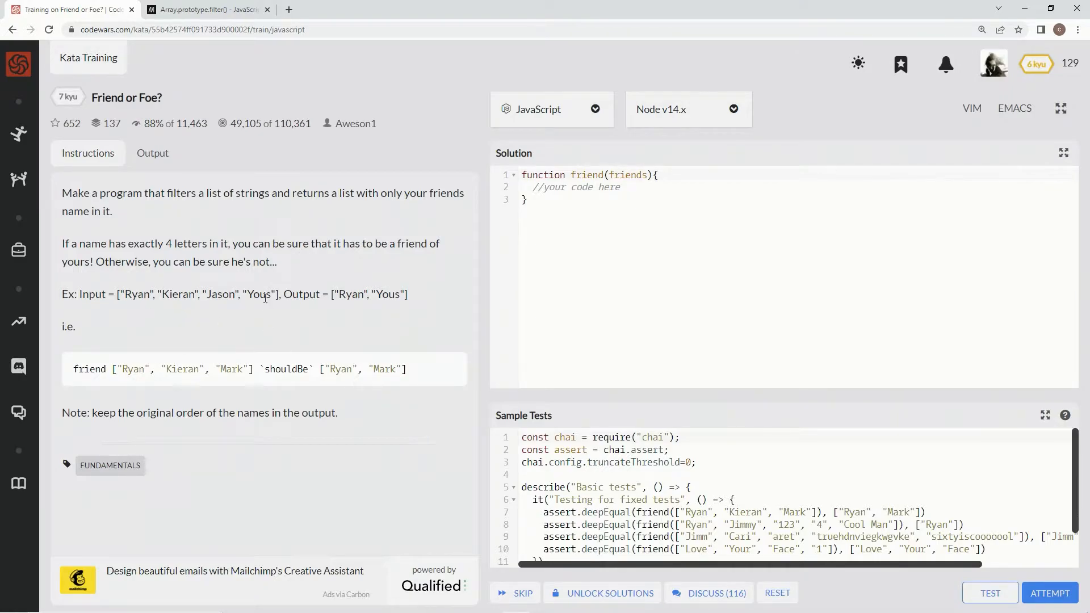
{"action": "mouse_move", "coordinate": [291, 347]}
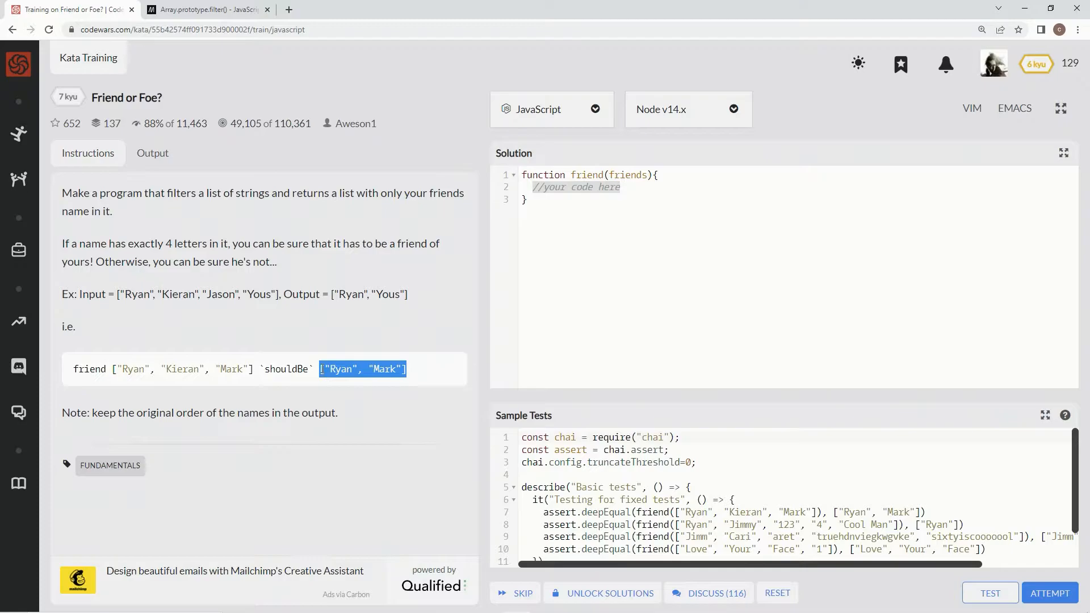
Replace the '//your code here' placeholder with 'let result = []' followed by a new line
{"action": "left_click", "coordinate": [610, 201]}
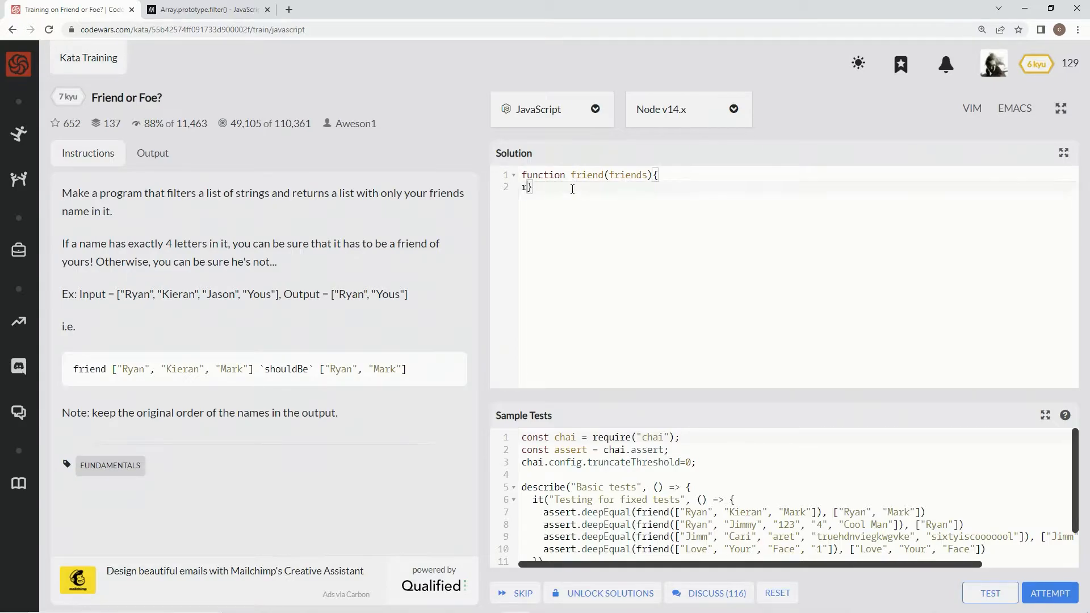
{"action": "key", "text": "Enter"}
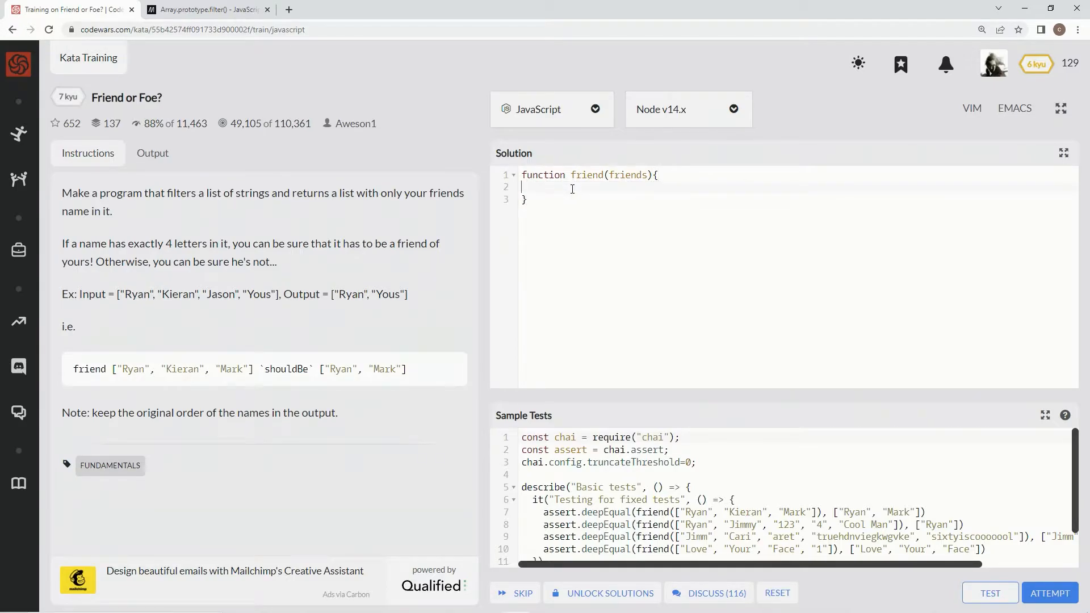
{"action": "type", "text": "let res"}
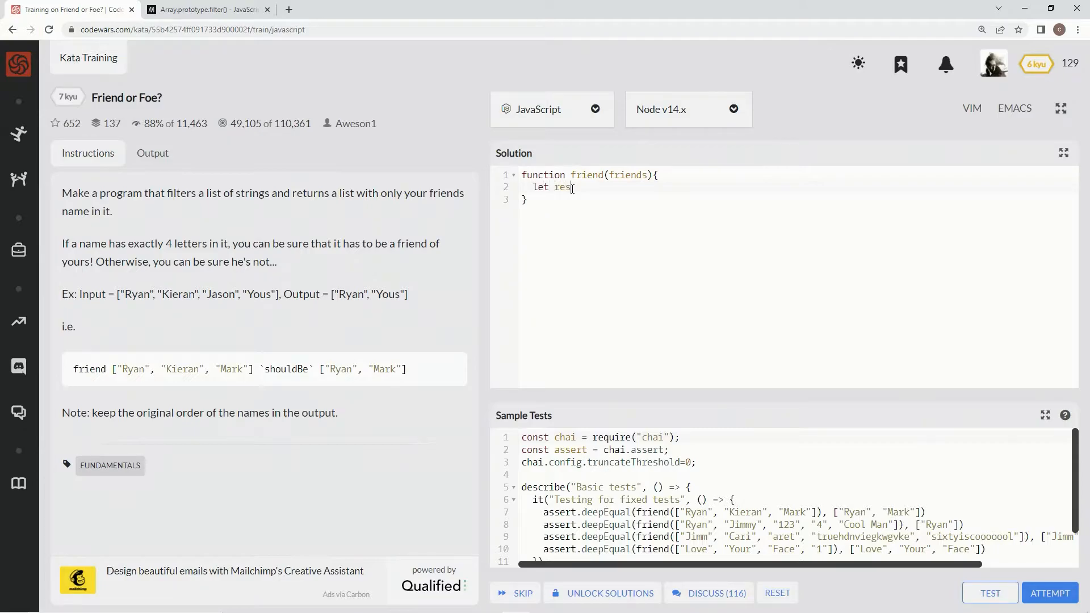
{"action": "type", "text": "ult = []"}
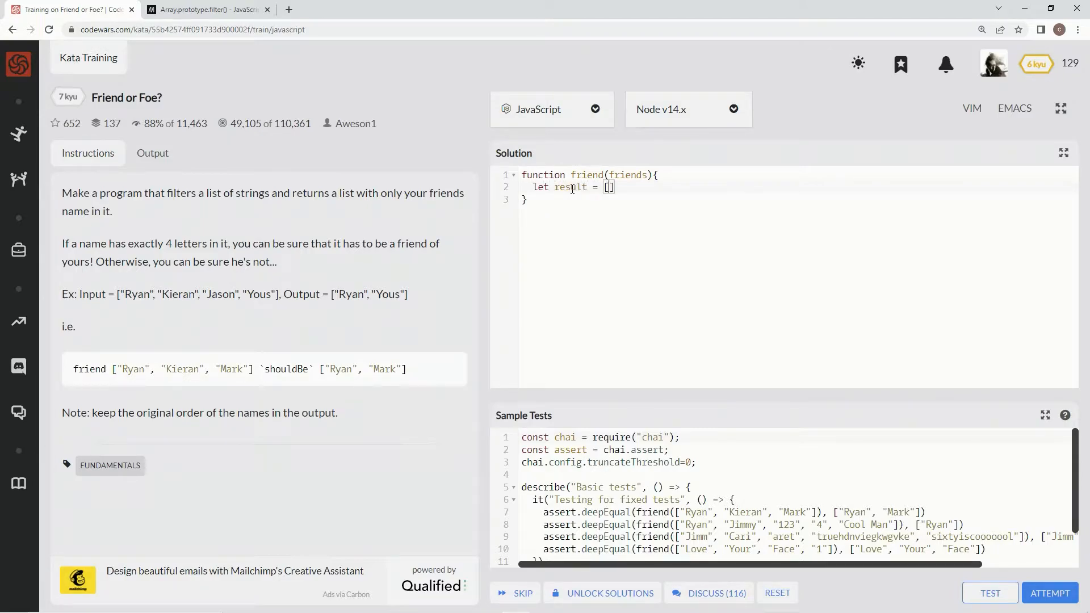
{"action": "key", "text": "Enter"}
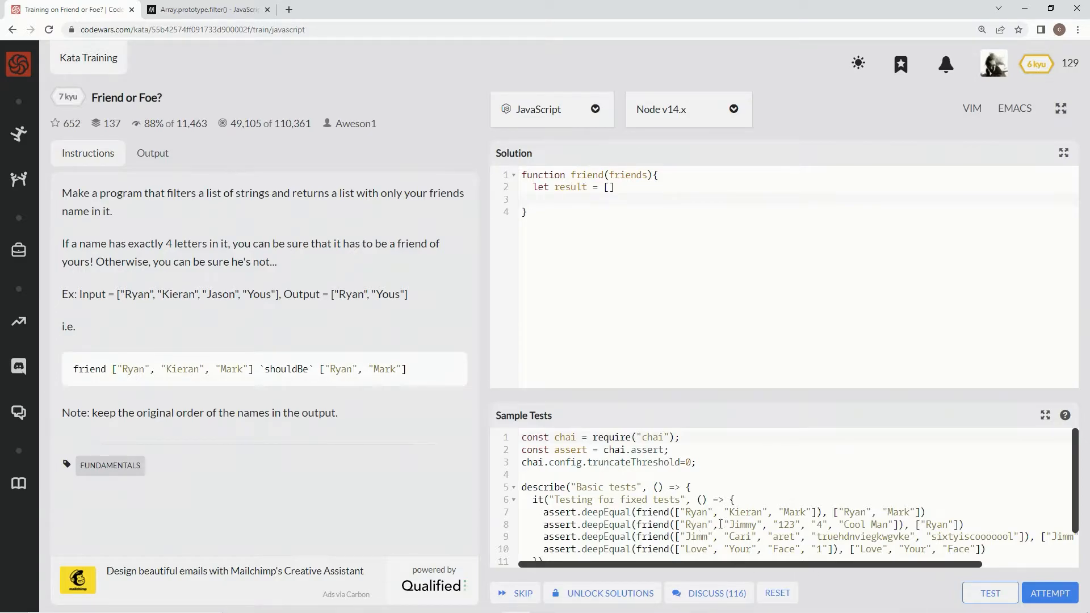
Type the loop header 'for (let index = 0; index < friends.length; index++) {', fixing a typo
{"action": "type", "text": "for (let index = 0;"}
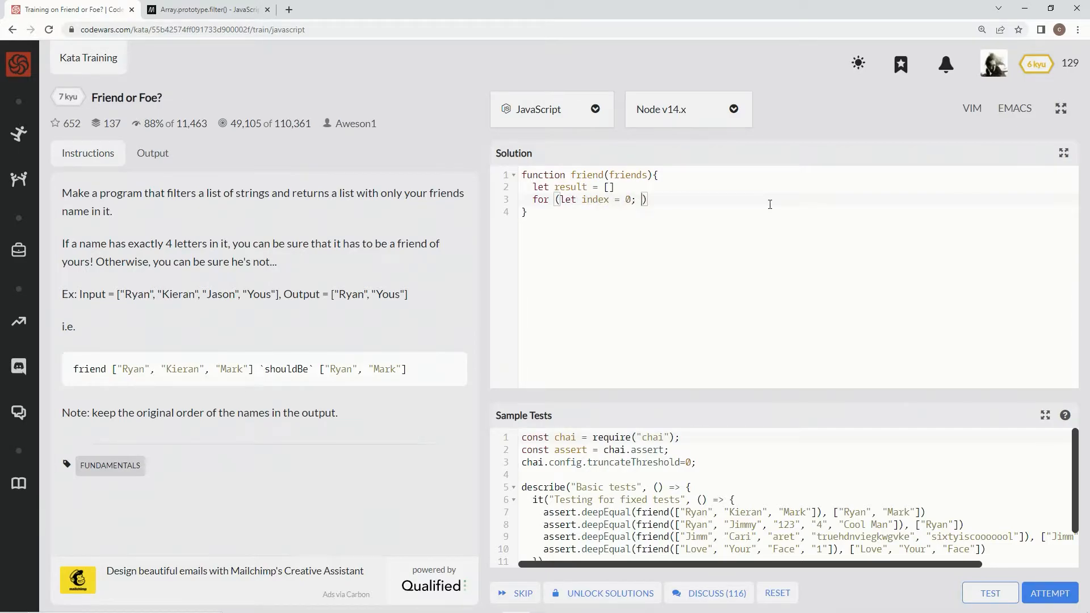
{"action": "type", "text": "index <M"}
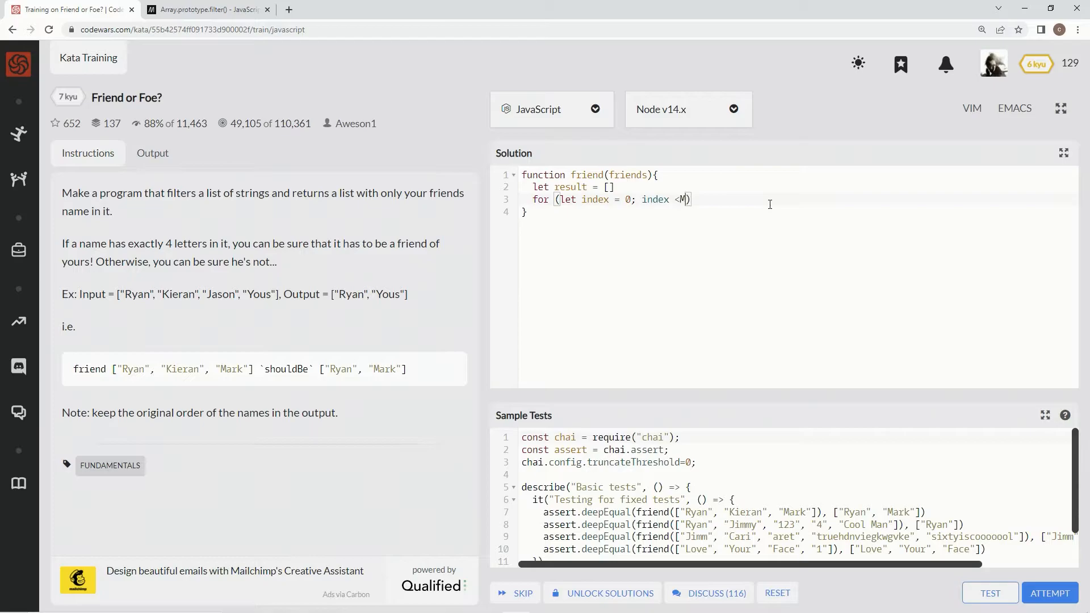
{"action": "key", "text": "Backspace"}
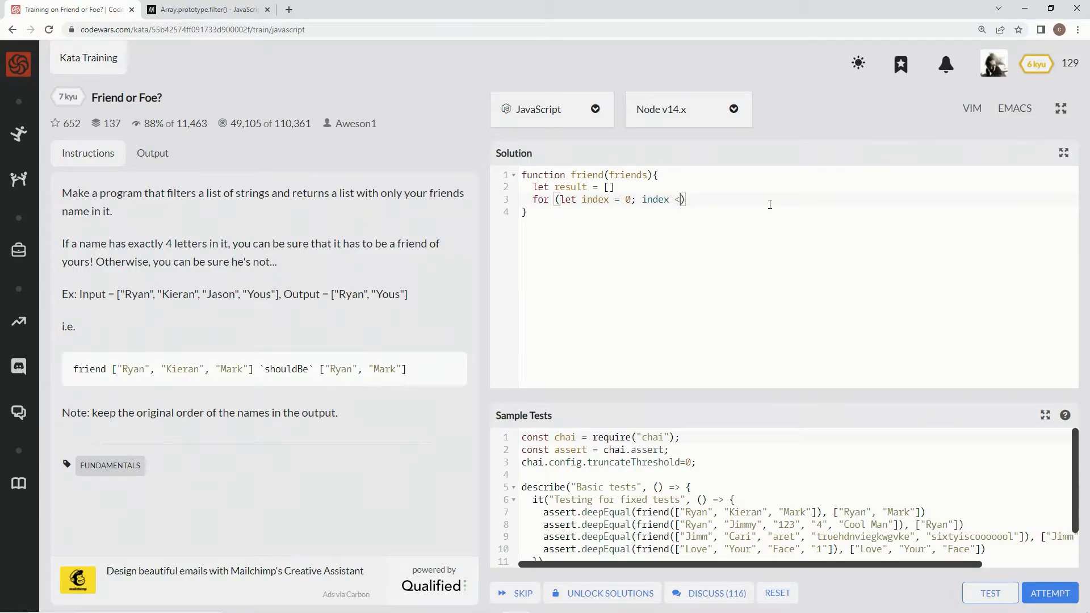
{"action": "type", "text": "friend"}
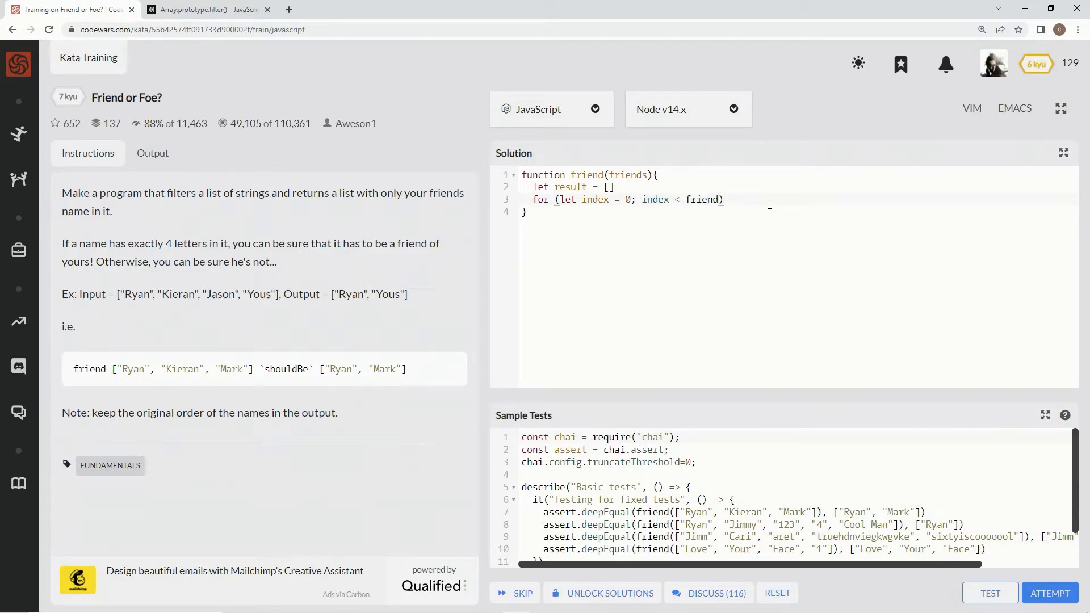
{"action": "type", "text": ".length"}
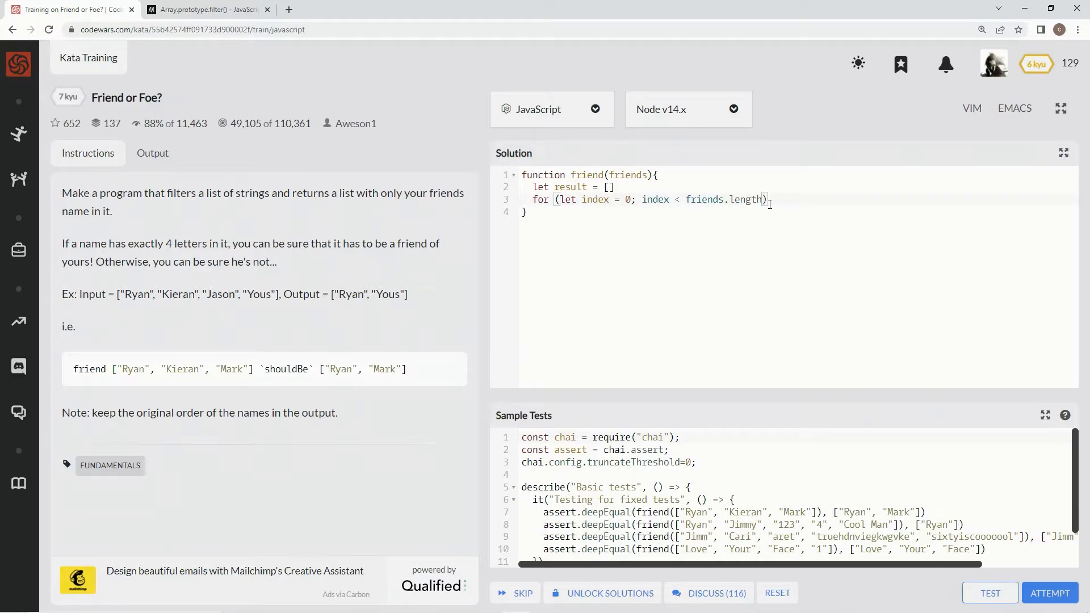
{"action": "type", "text": ";"}
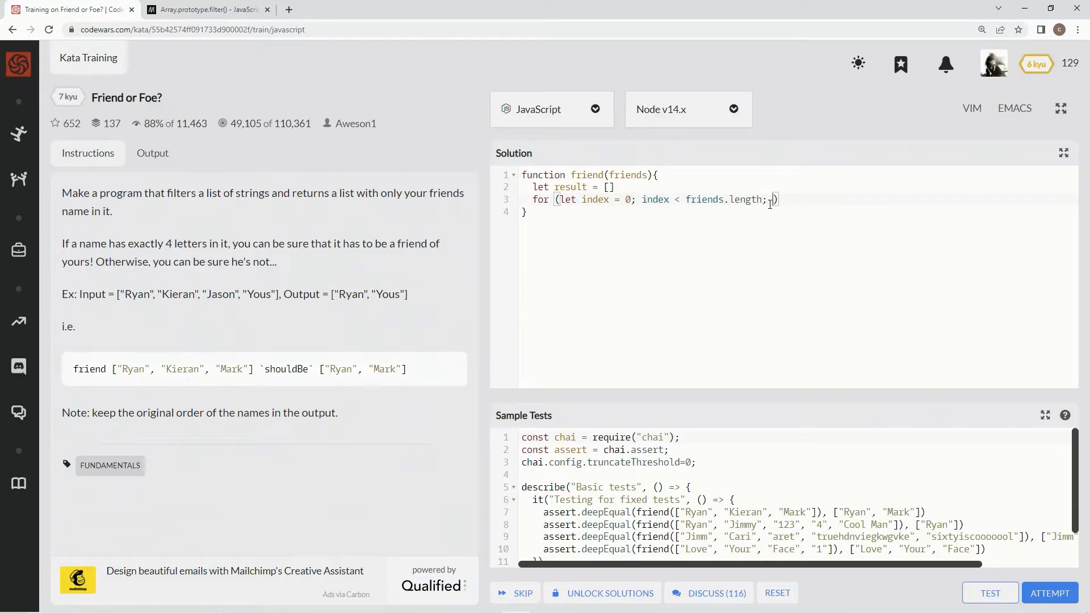
{"action": "type", "text": "index++)"}
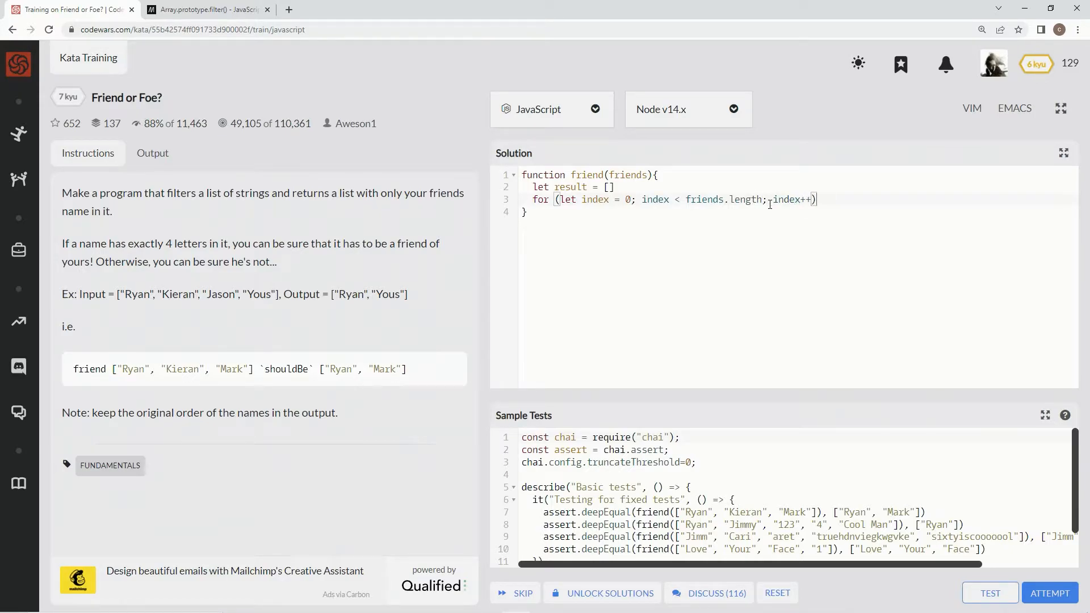
{"action": "type", "text": "{"}
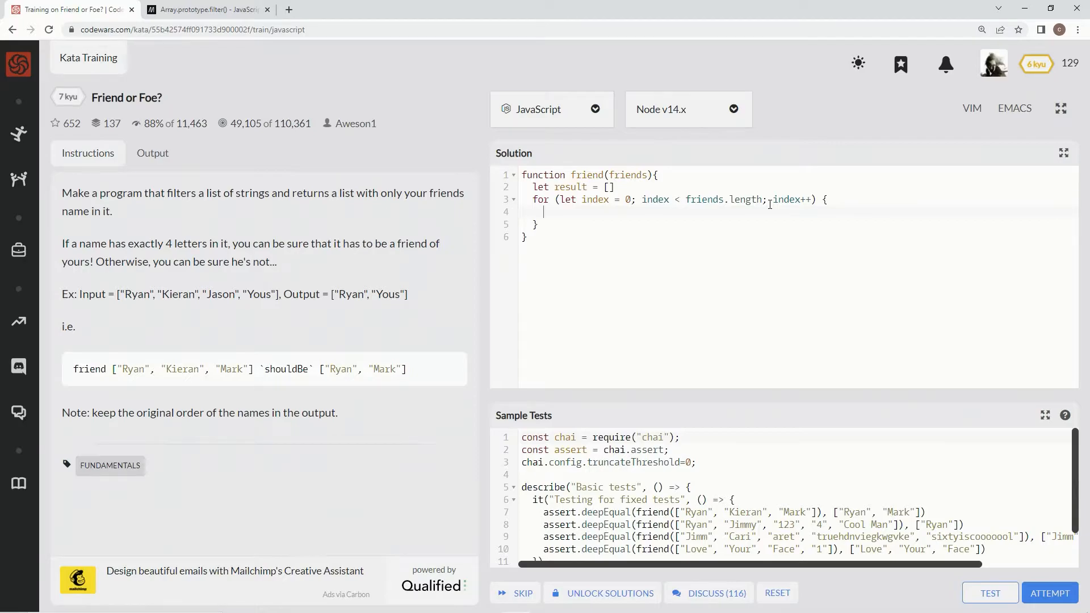
Write 'result.push(friends)' in the loop body, then select that statement
{"action": "type", "text": "result"}
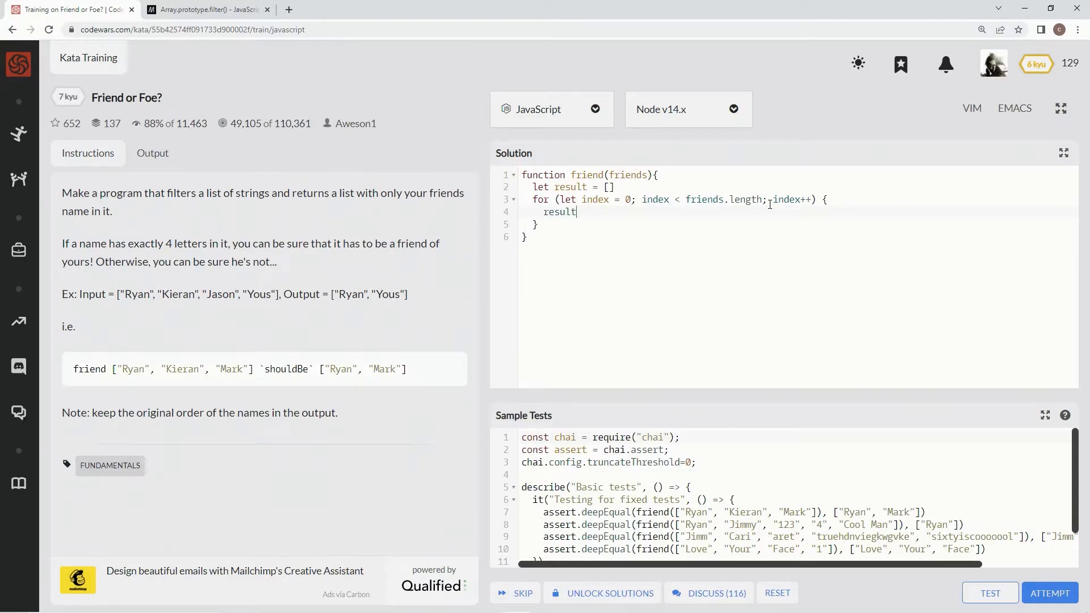
{"action": "type", "text": ".push"}
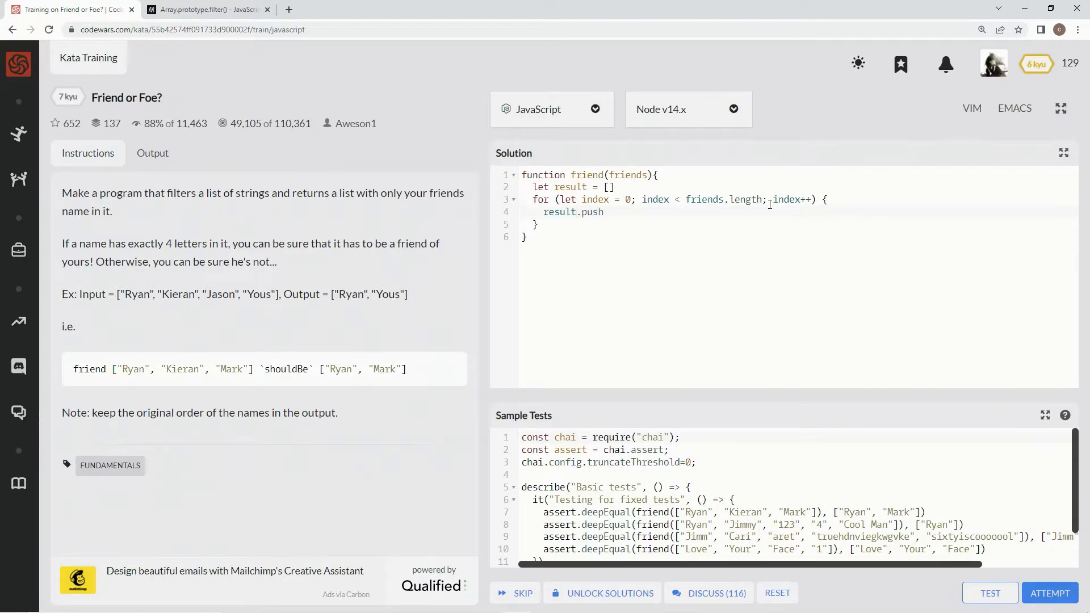
{"action": "type", "text": "()"}
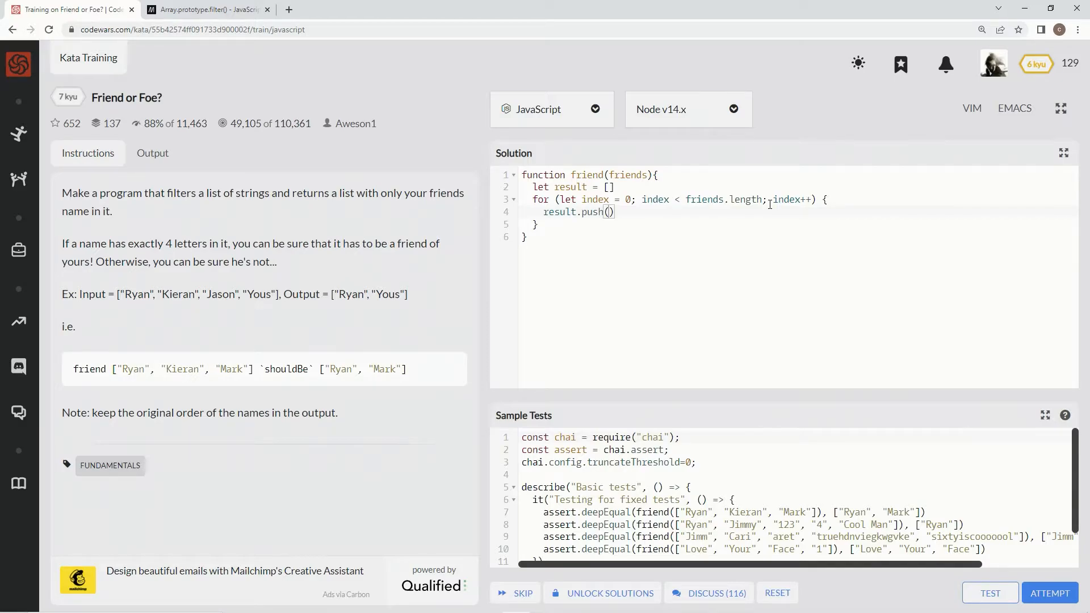
{"action": "type", "text": "f"}
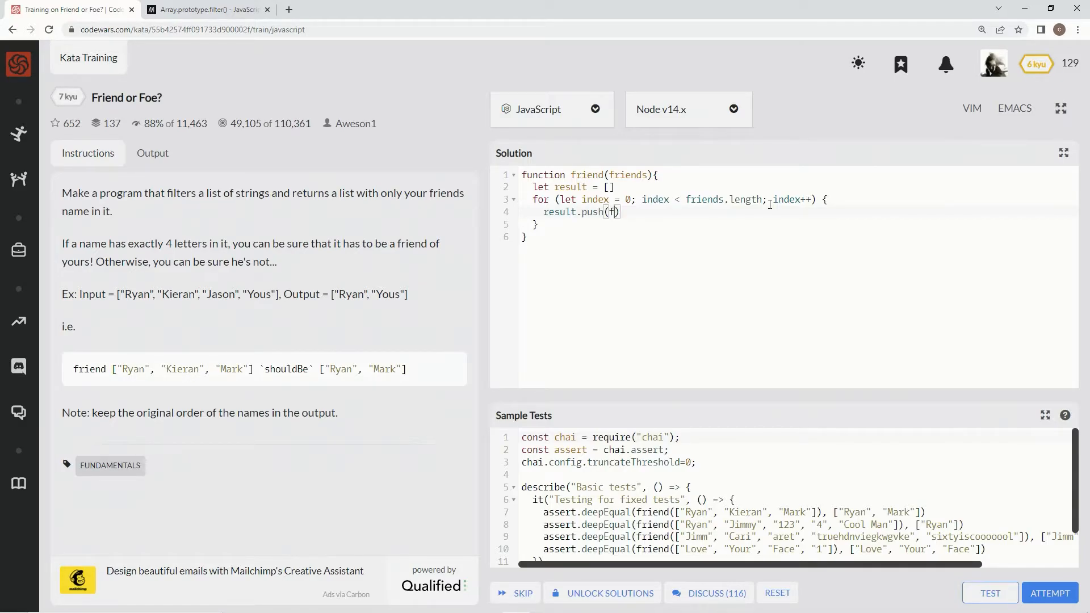
{"action": "type", "text": "rien"}
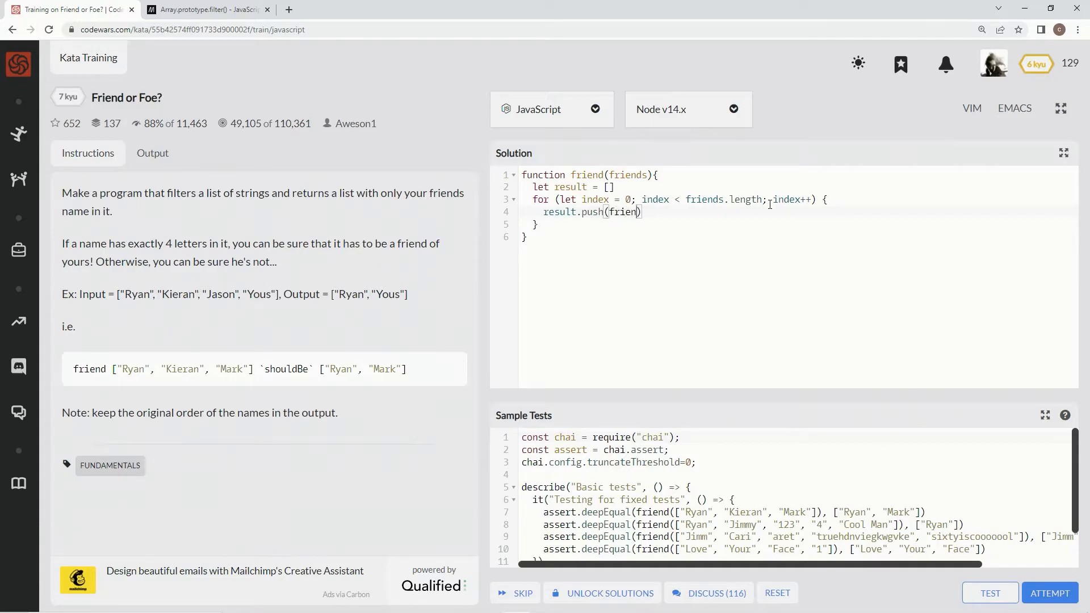
{"action": "type", "text": "ds"}
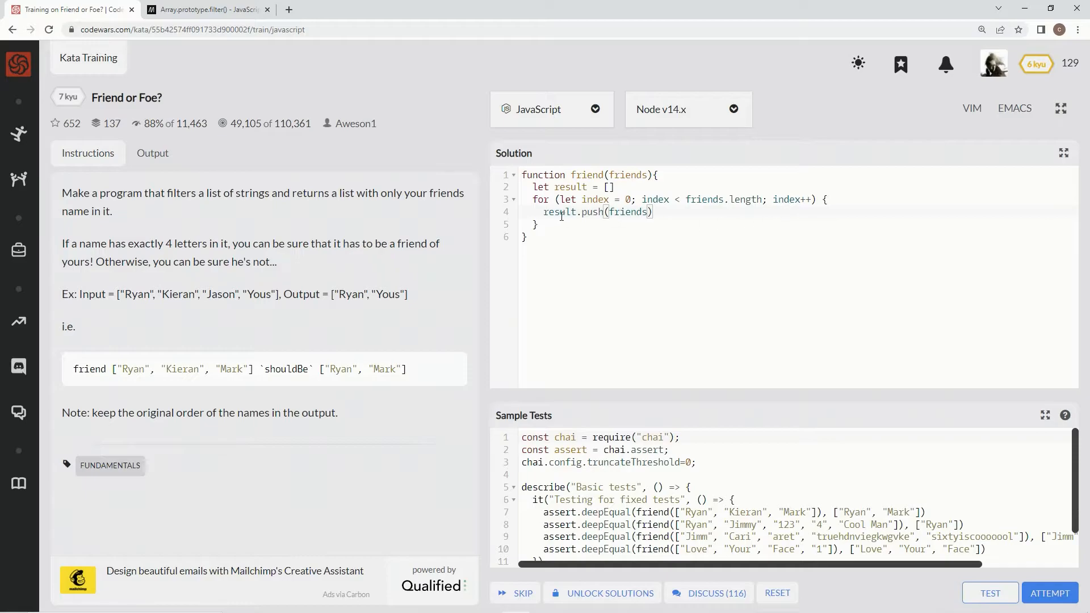
{"action": "double_click", "coordinate": [598, 212]}
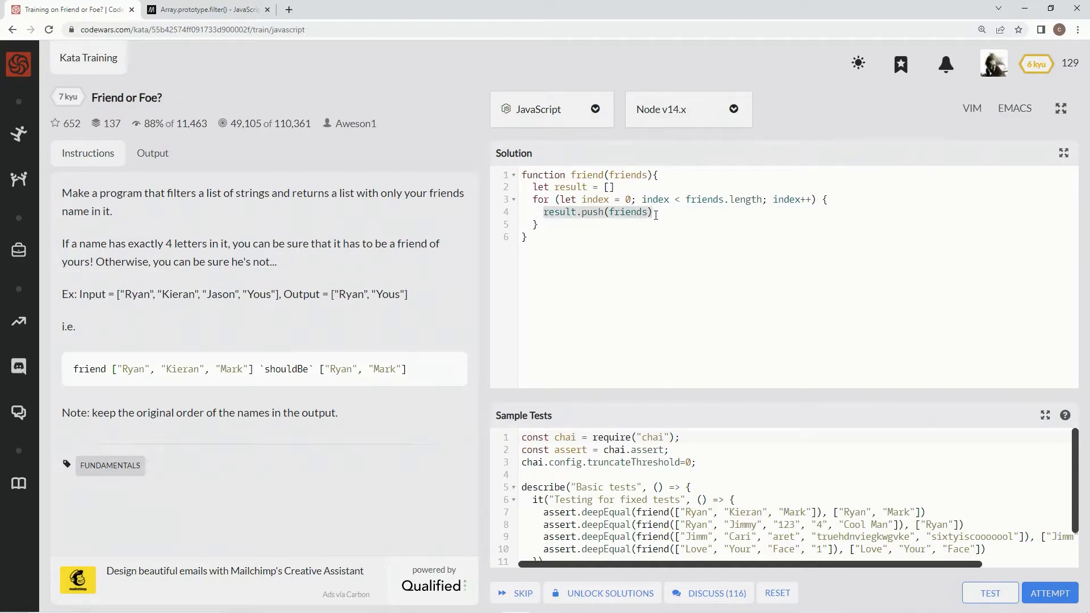
Replace the statement with 'if (friends[index].length == 4)' pushing friends[index]
{"action": "type", "text": "if (friends[index"}
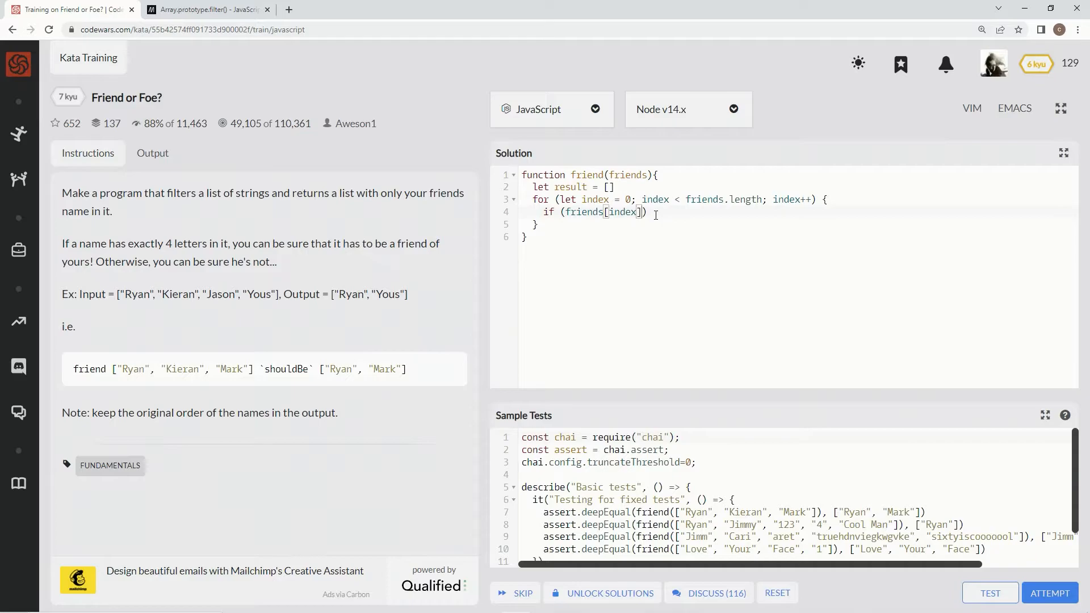
{"action": "type", "text": ".length"}
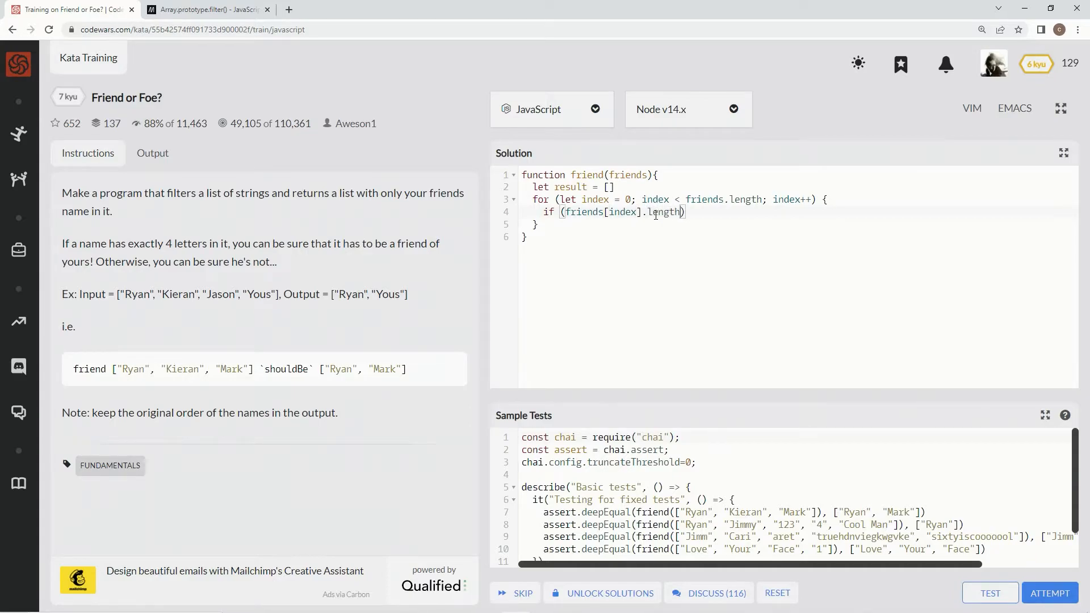
{"action": "type", "text": "="}
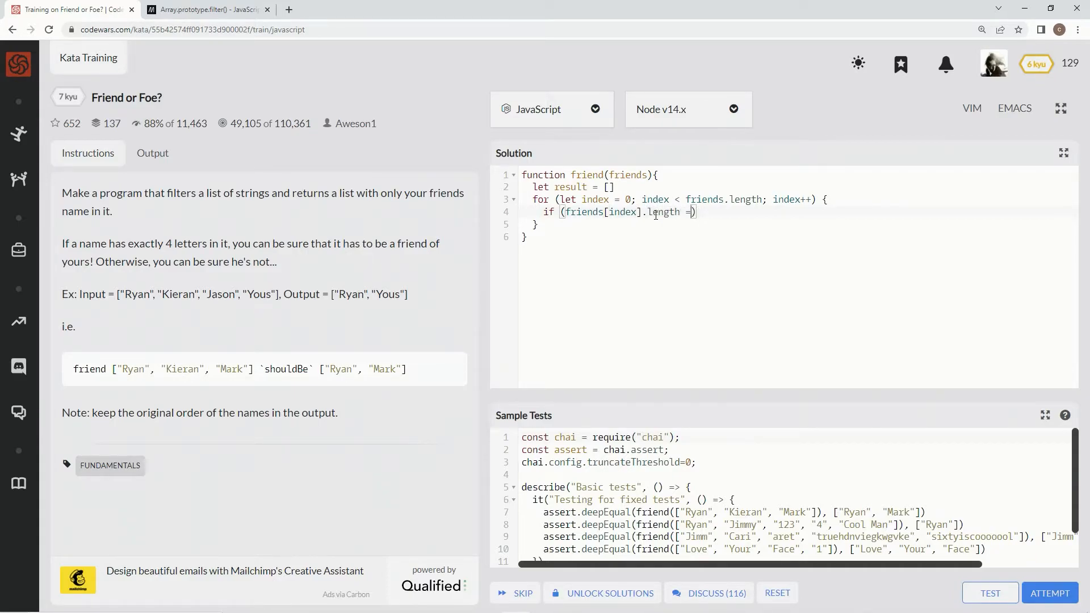
{"action": "type", "text": "=4"}
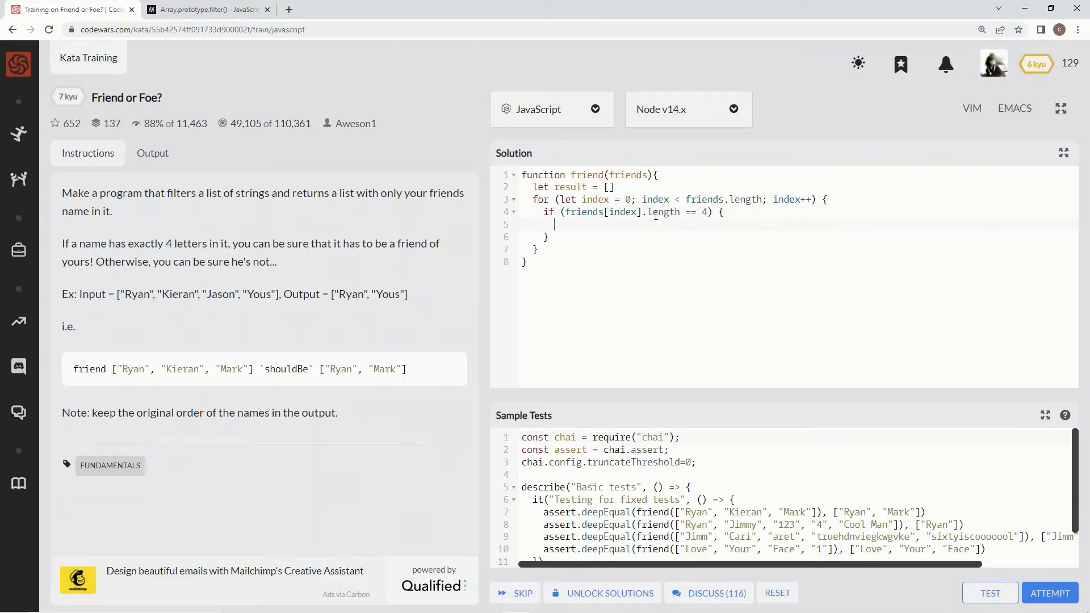
{"action": "type", "text": "push("}
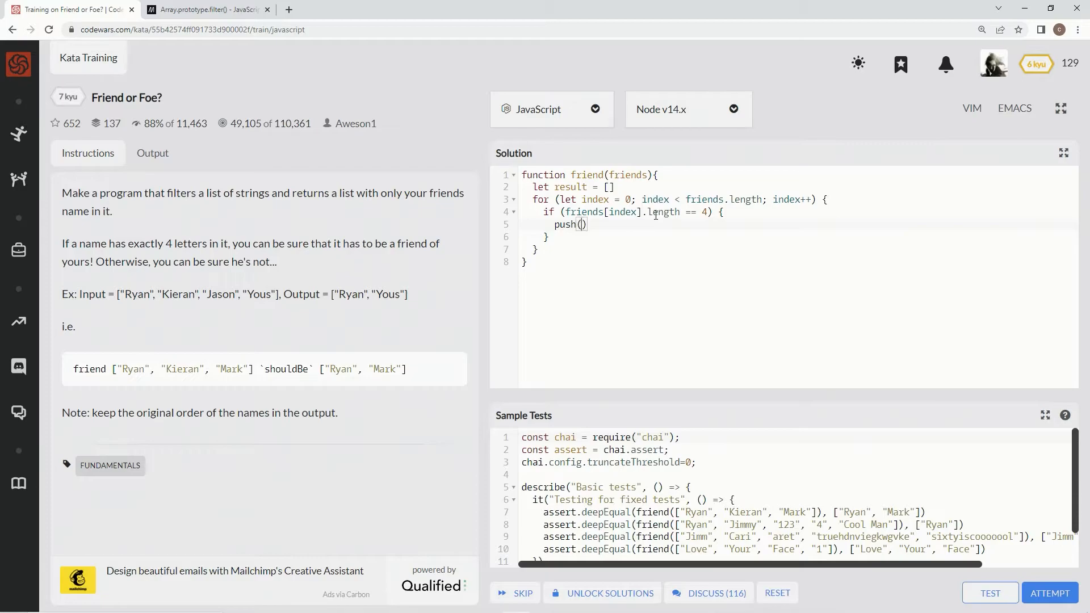
{"action": "type", "text": "friends"}
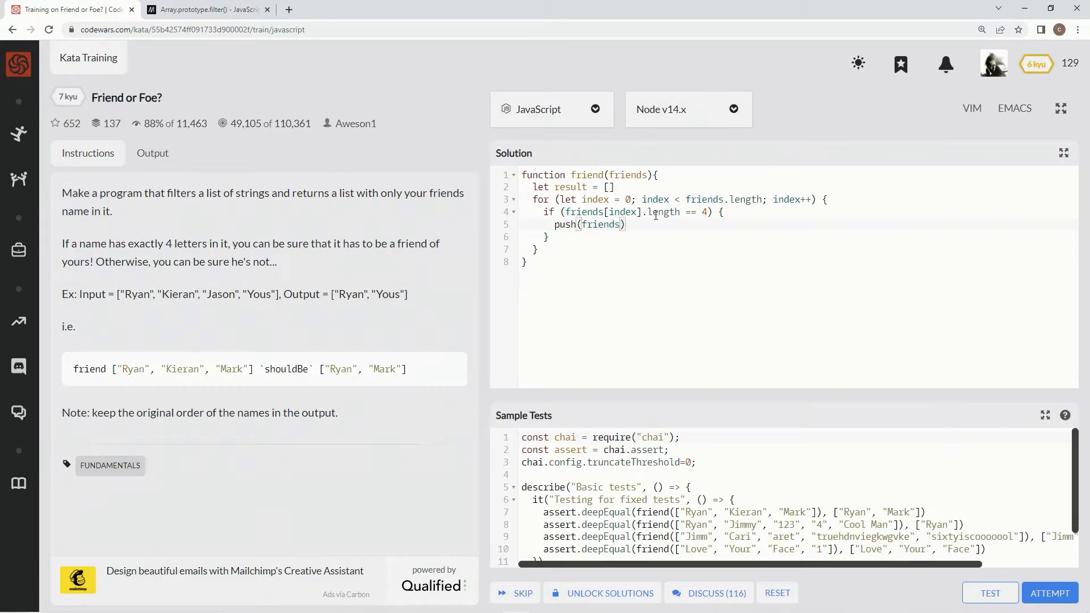
{"action": "type", "text": "[index]"}
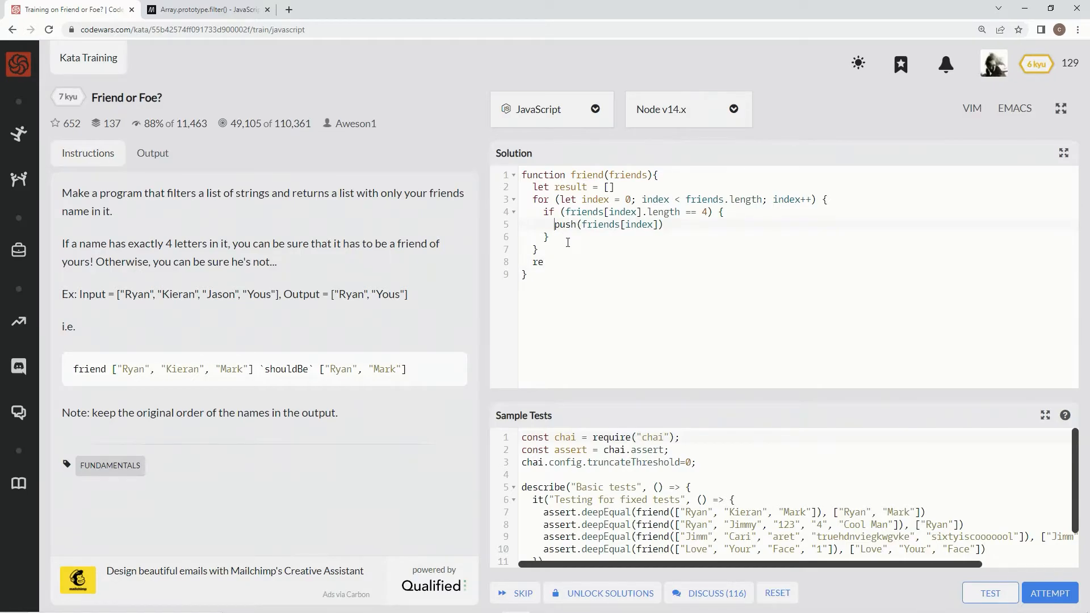
Prefix the push with 'result.', add 'return result', and run the sample tests
{"action": "type", "text": "result."}
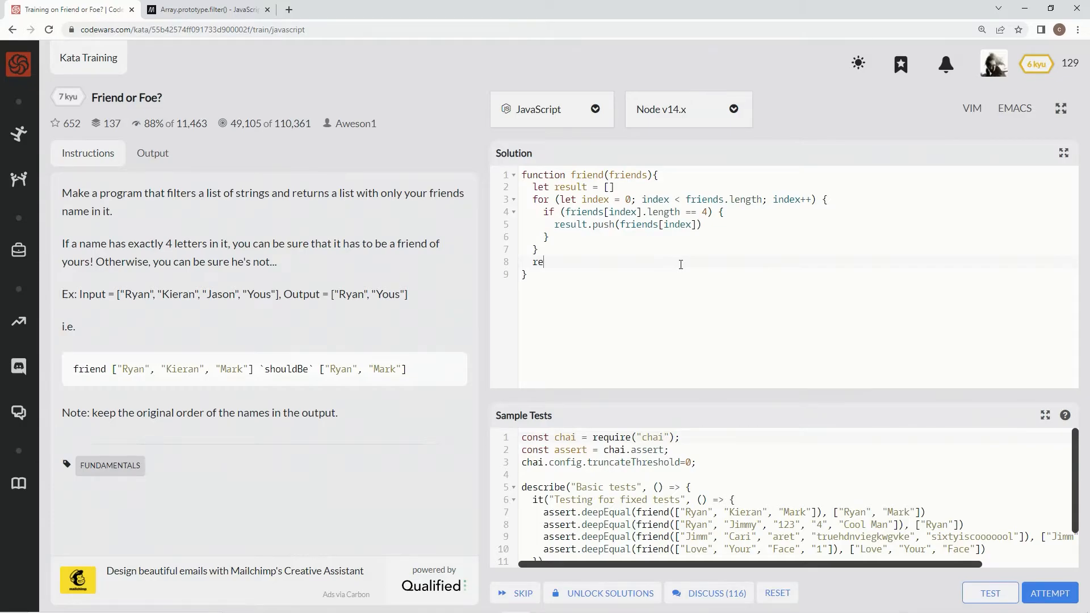
{"action": "type", "text": "tu"}
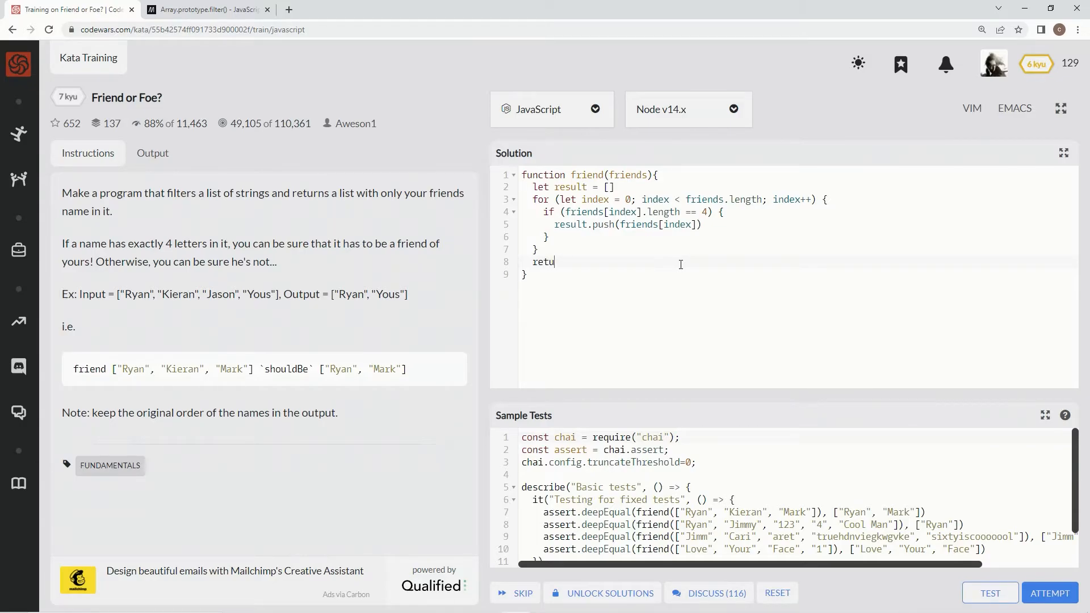
{"action": "type", "text": "rn result"}
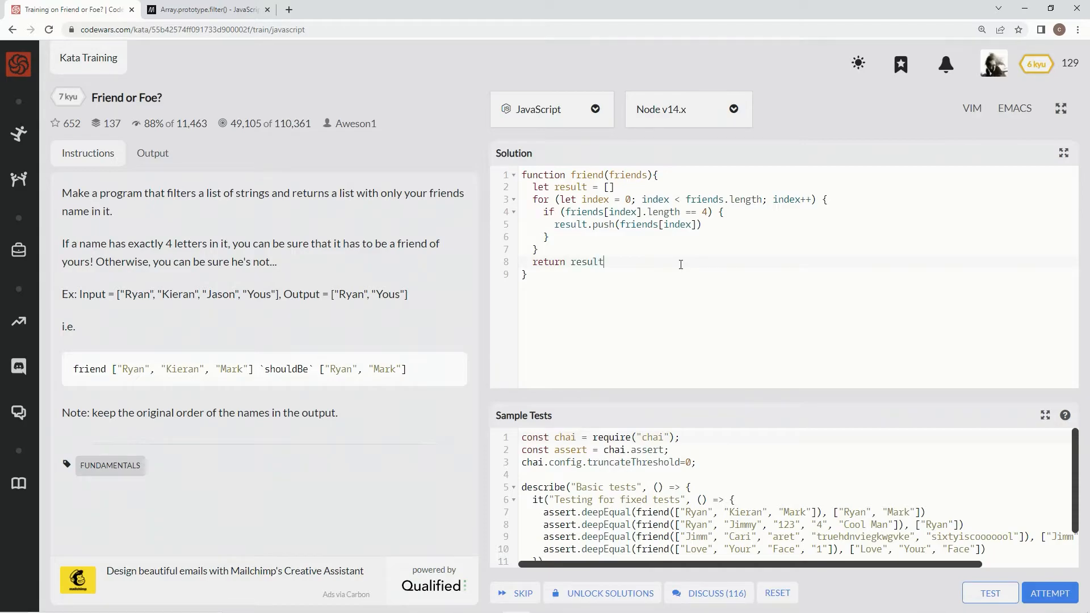
{"action": "left_click", "coordinate": [989, 593]}
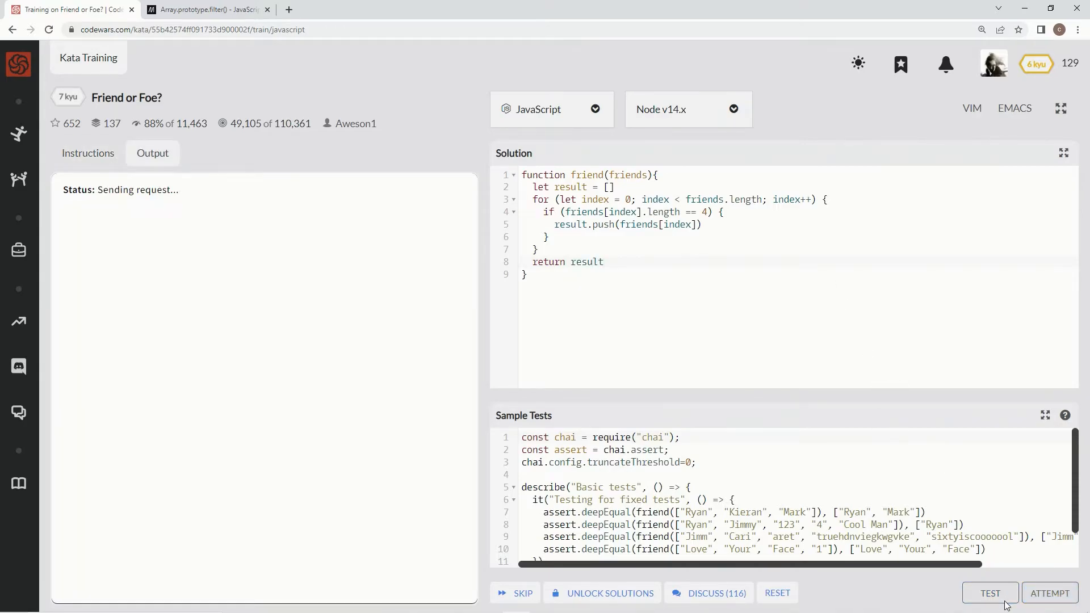
Attempt the full test suite so all basic and 40 random tests pass
{"action": "left_click", "coordinate": [989, 593]}
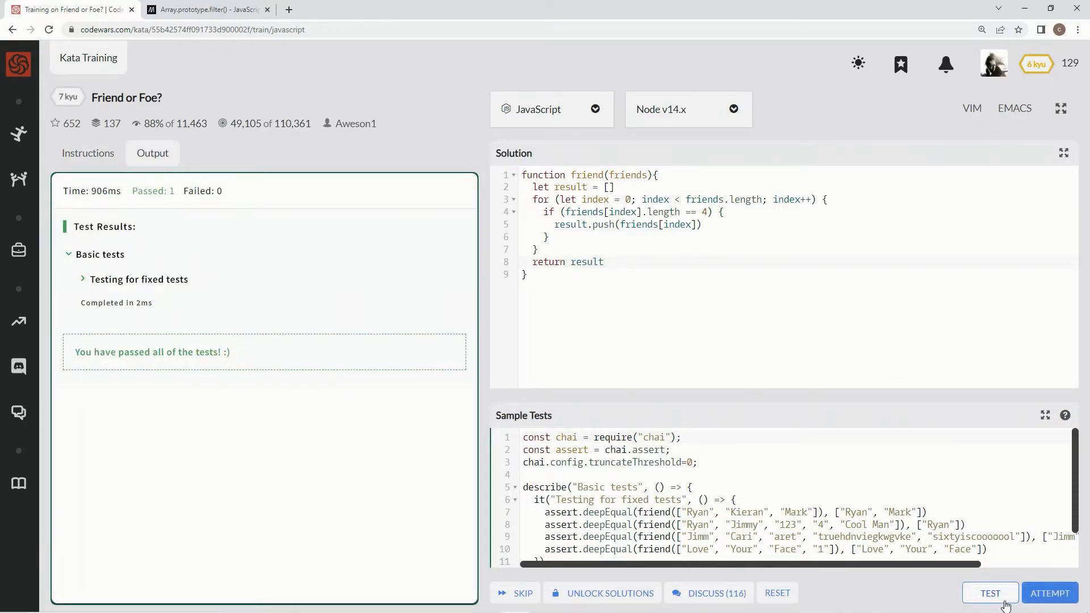
{"action": "left_click", "coordinate": [989, 593]}
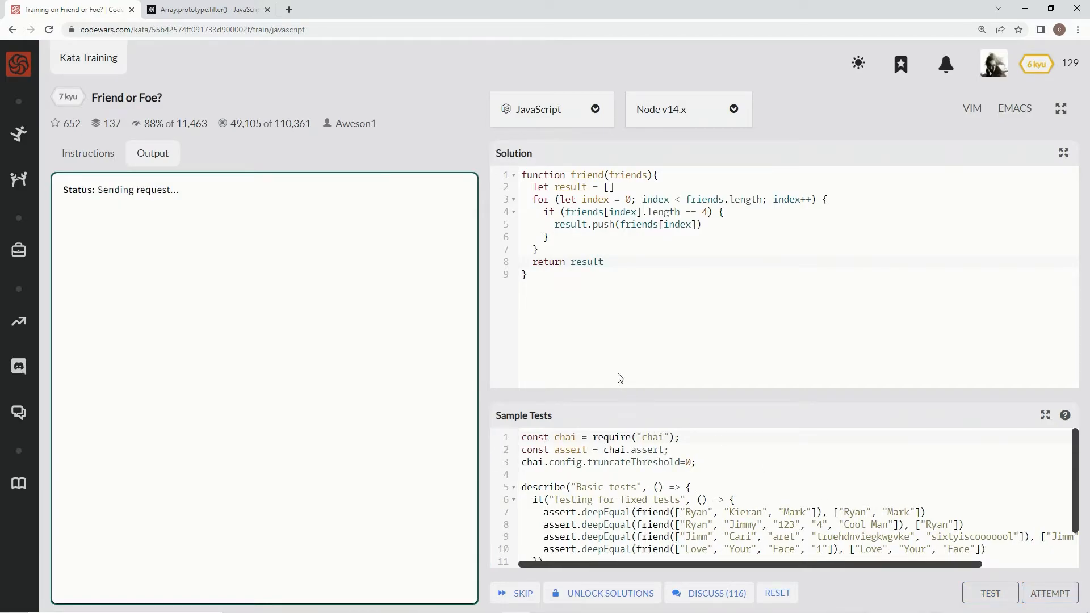
{"action": "left_click", "coordinate": [990, 592]}
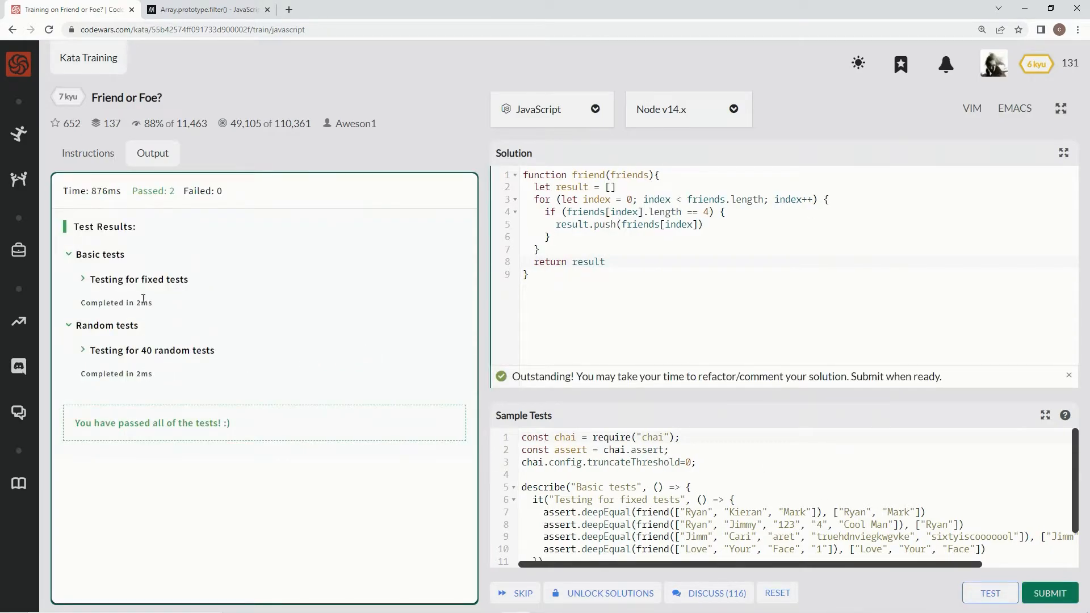
{"action": "mouse_move", "coordinate": [470, 360]}
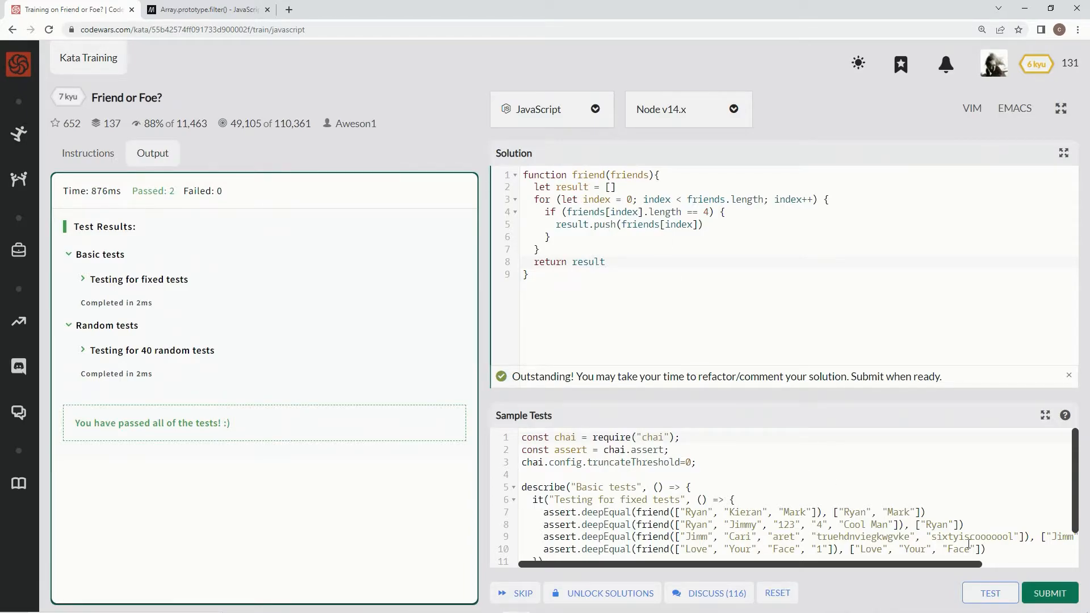
{"action": "mouse_move", "coordinate": [1050, 593]}
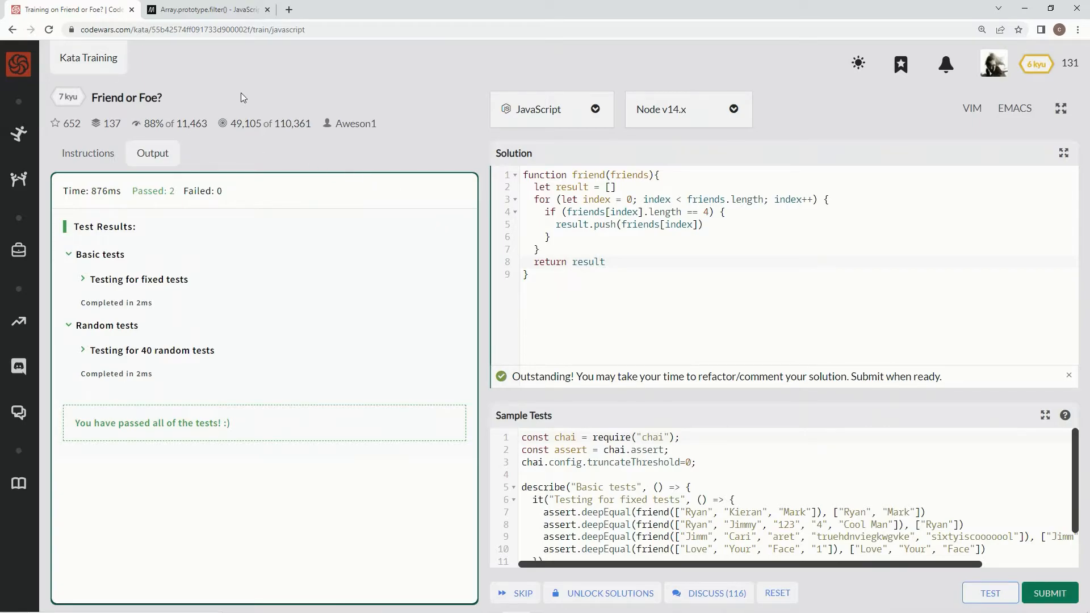
{"action": "mouse_move", "coordinate": [390, 162]}
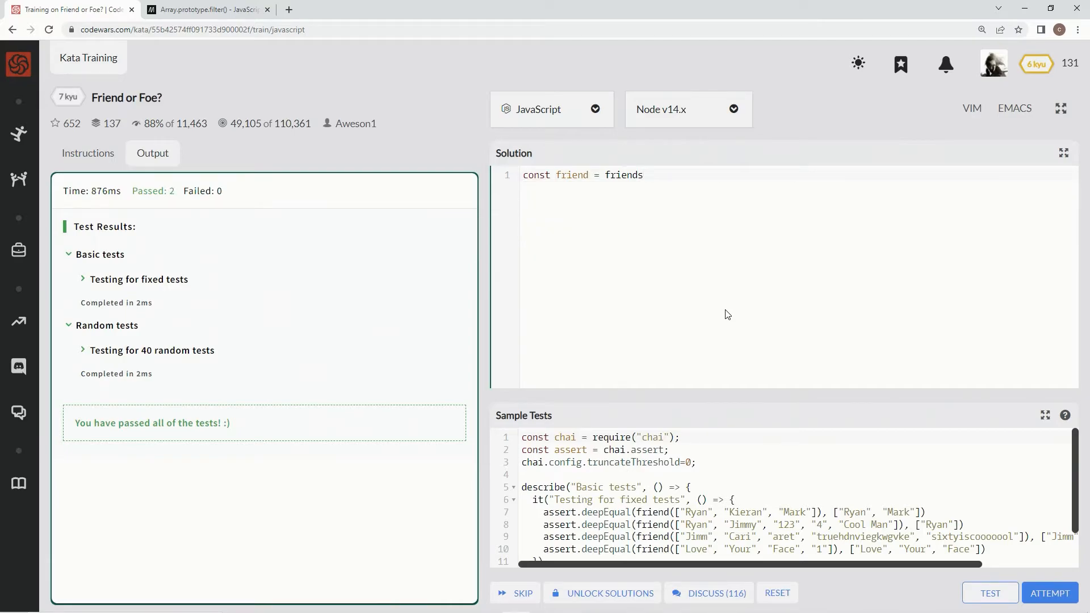
Finish the arrow '=>' in the new one-liner 'const friend = friends =>'
{"action": "type", "text": "="}
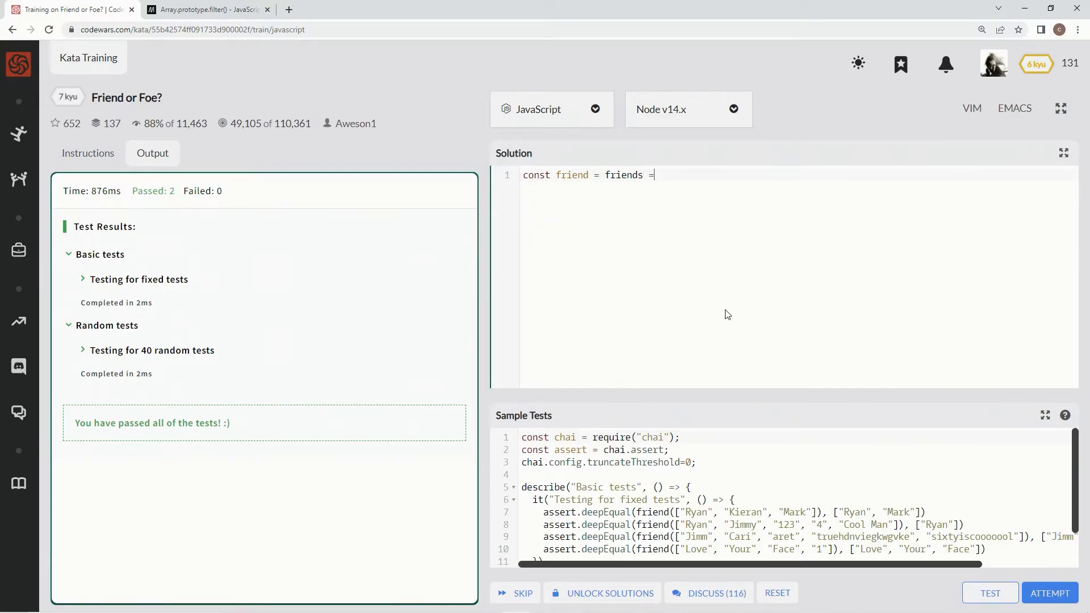
{"action": "type", "text": ">"}
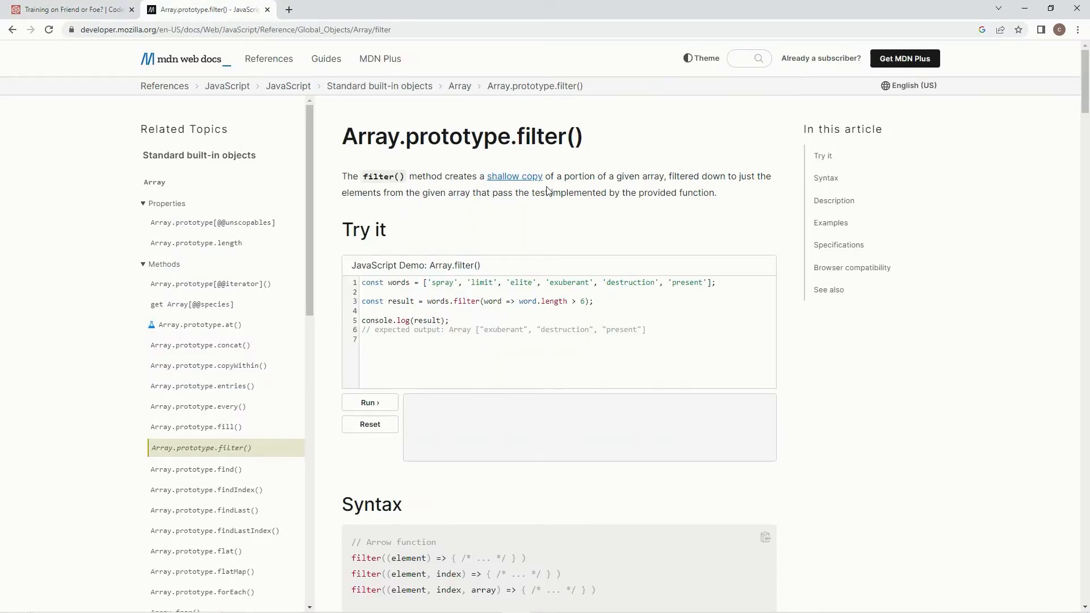
{"action": "mouse_move", "coordinate": [635, 177]}
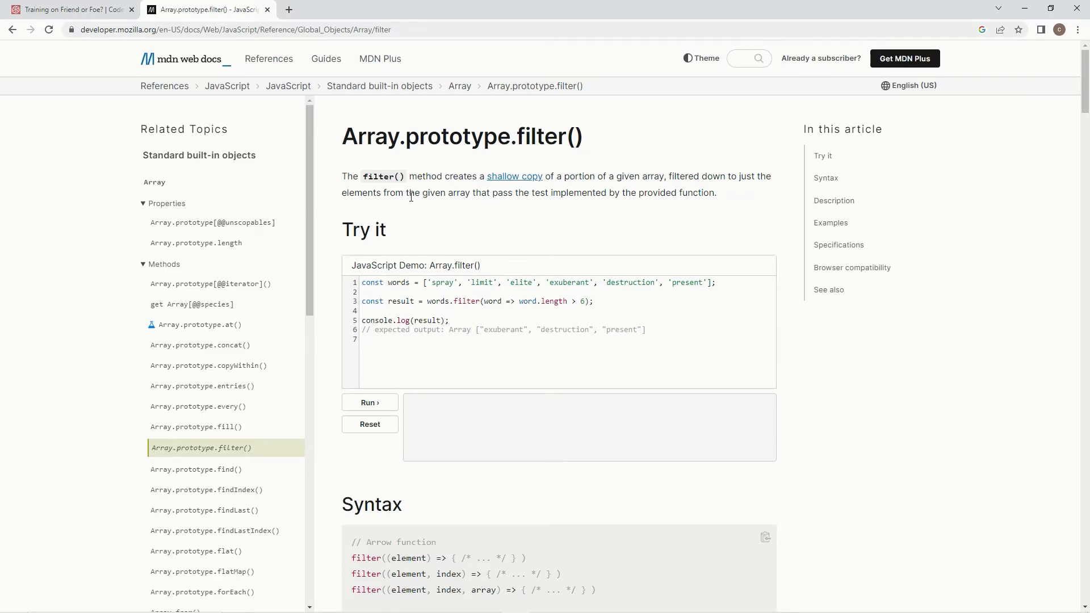
{"action": "mouse_move", "coordinate": [520, 204]}
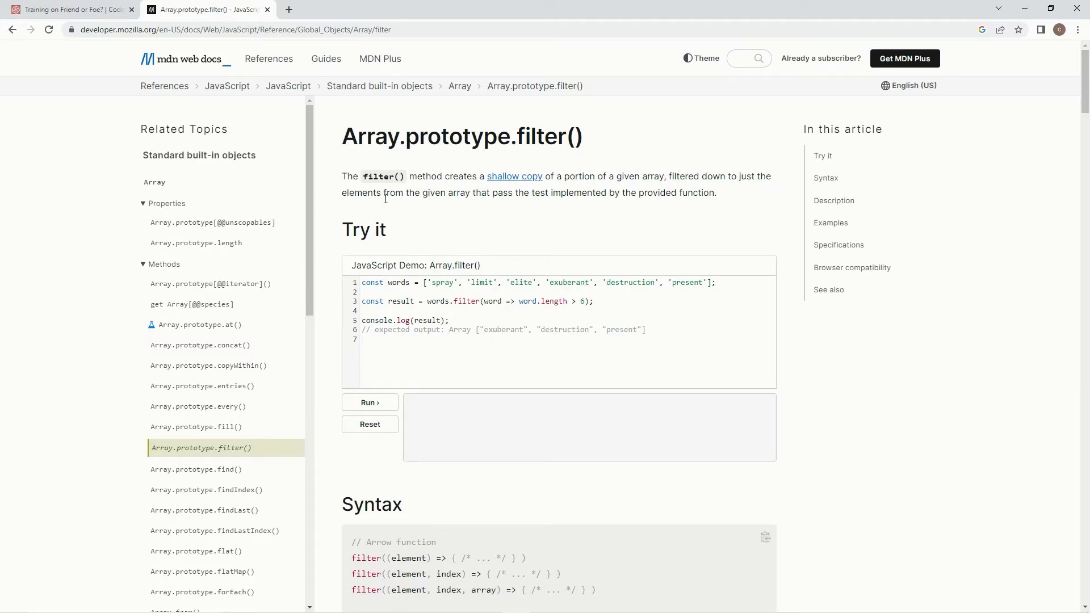
{"action": "mouse_move", "coordinate": [518, 207]}
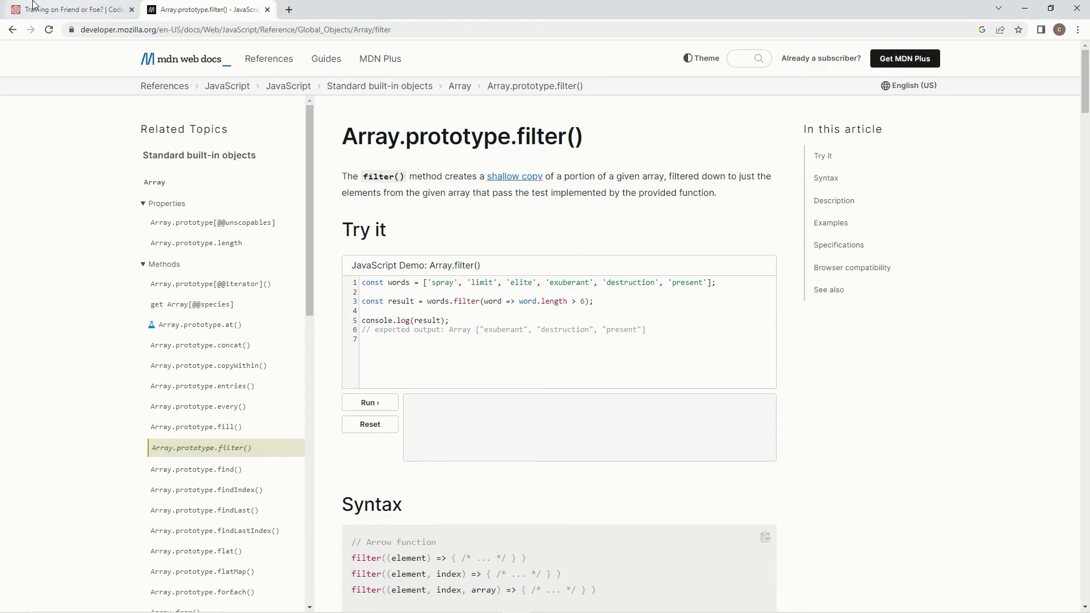
Leave the MDN filter() page and return to the Codewars kata tab
{"action": "left_click", "coordinate": [70, 9]}
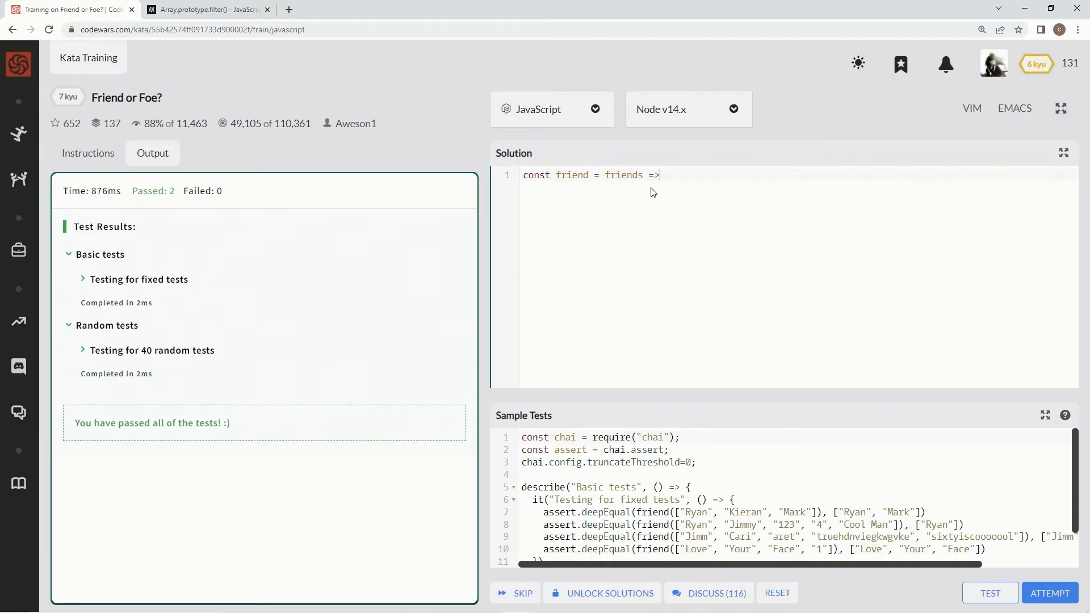
{"action": "mouse_move", "coordinate": [666, 179]}
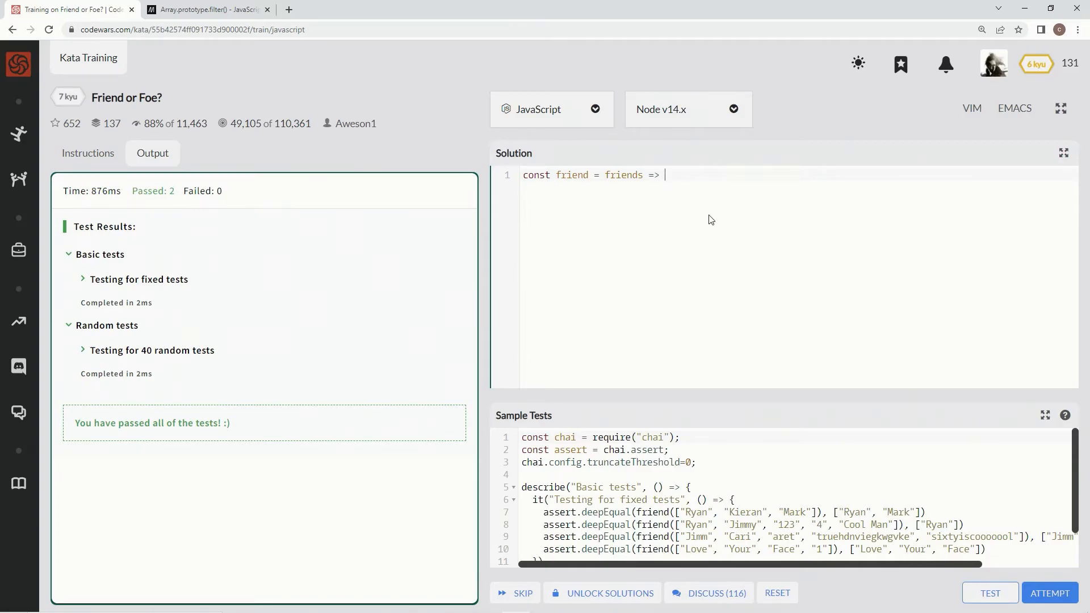
Add 'friends.filter()' after the arrow, checking the MDN filter syntax in between
{"action": "type", "text": "friends."}
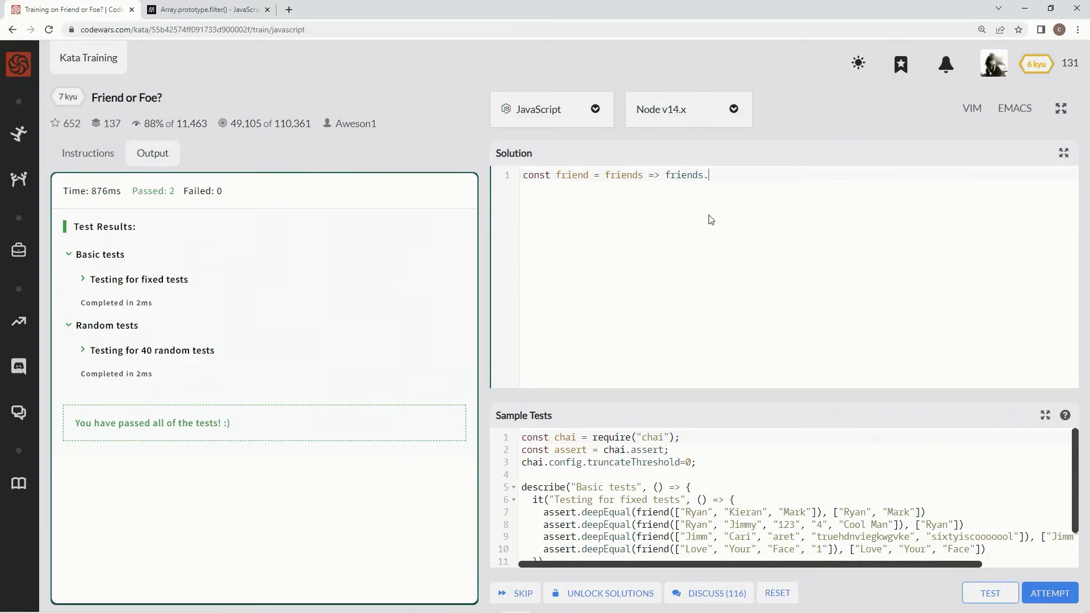
{"action": "type", "text": "filter()"}
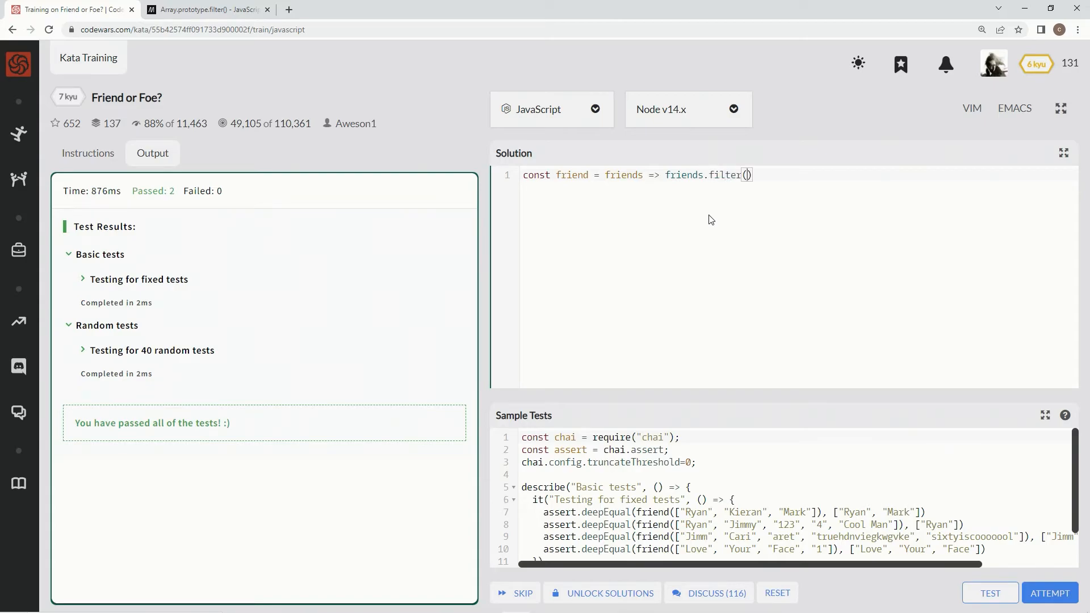
{"action": "left_click", "coordinate": [207, 9]}
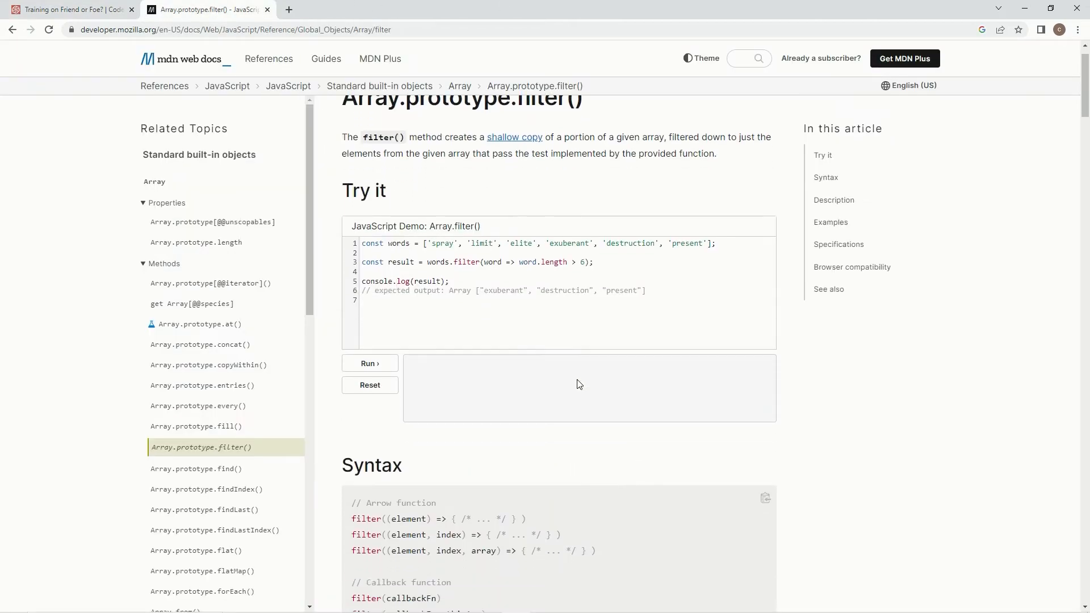
{"action": "scroll", "scroll_direction": "down", "scroll_amount": 3}
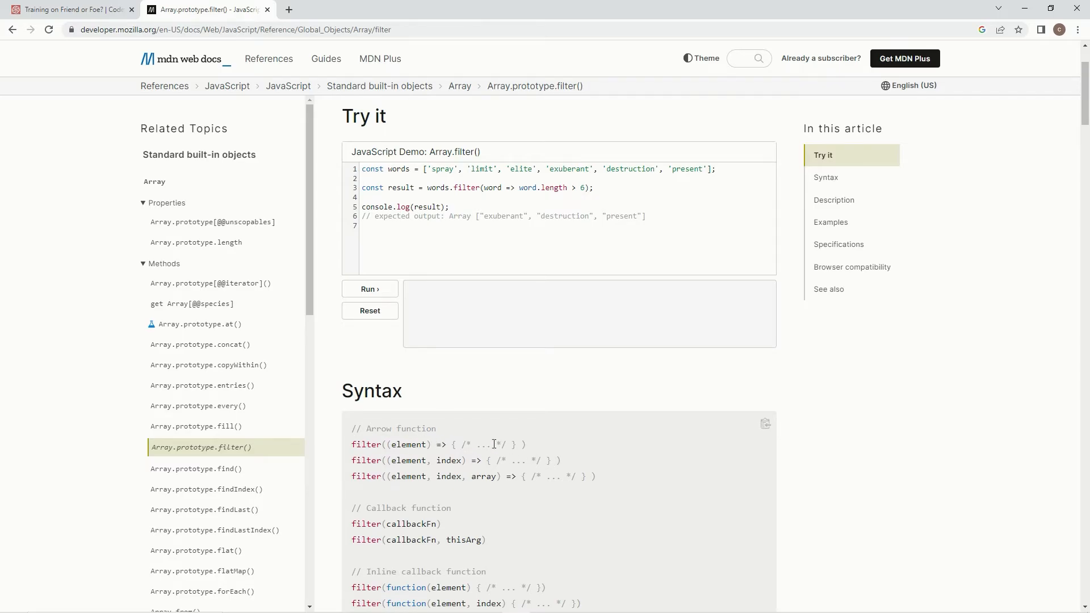
{"action": "left_click", "coordinate": [69, 9]}
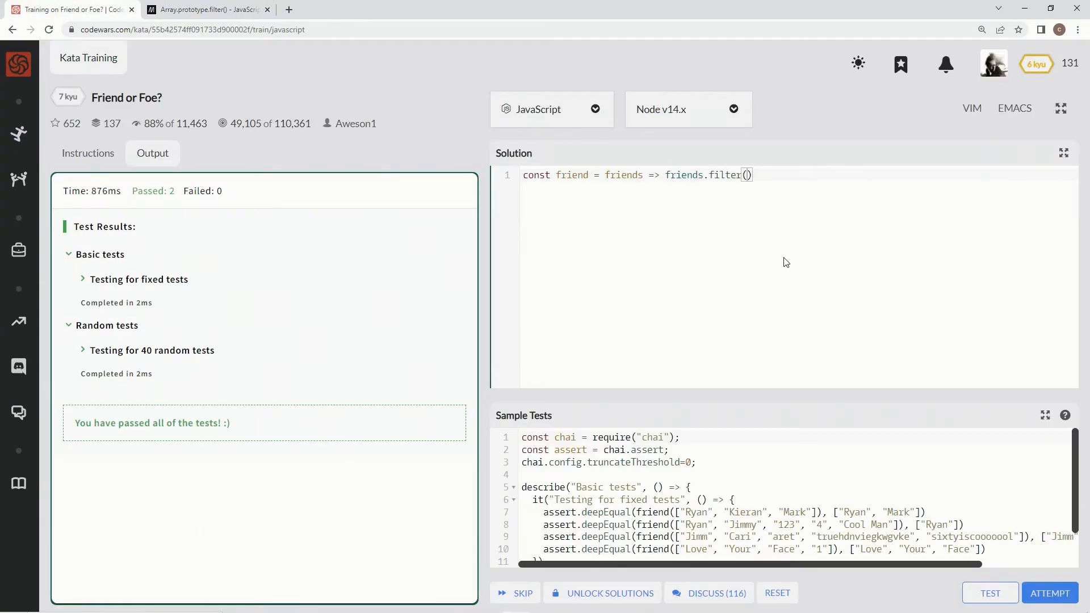
Type the callback 'element => element.length' inside filter(), correcting the 'elemebn' typo
{"action": "type", "text": "element"}
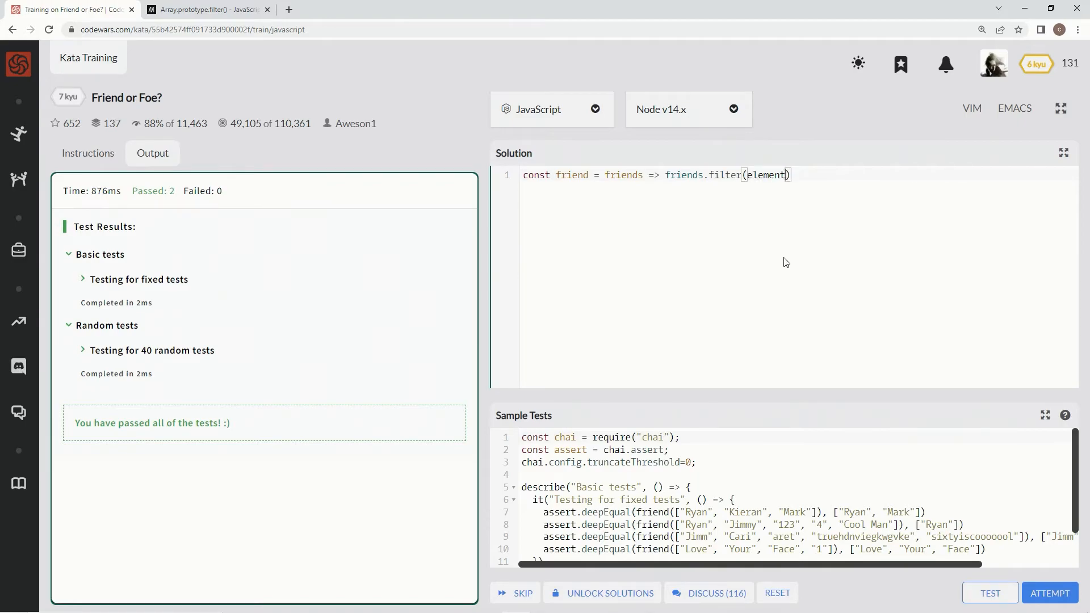
{"action": "type", "text": "=>"}
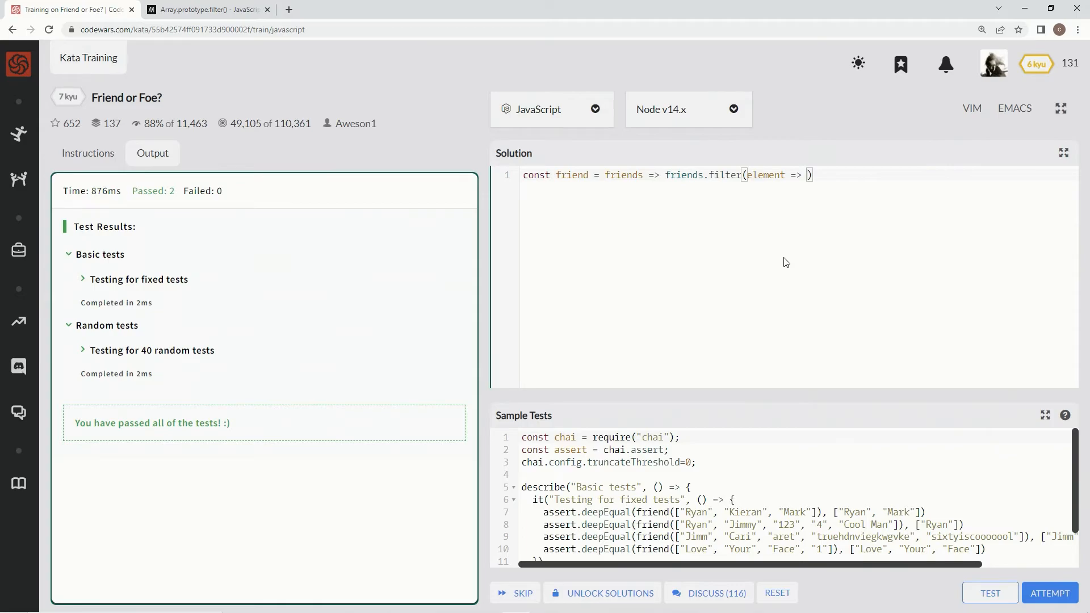
{"action": "type", "text": "elemebn"}
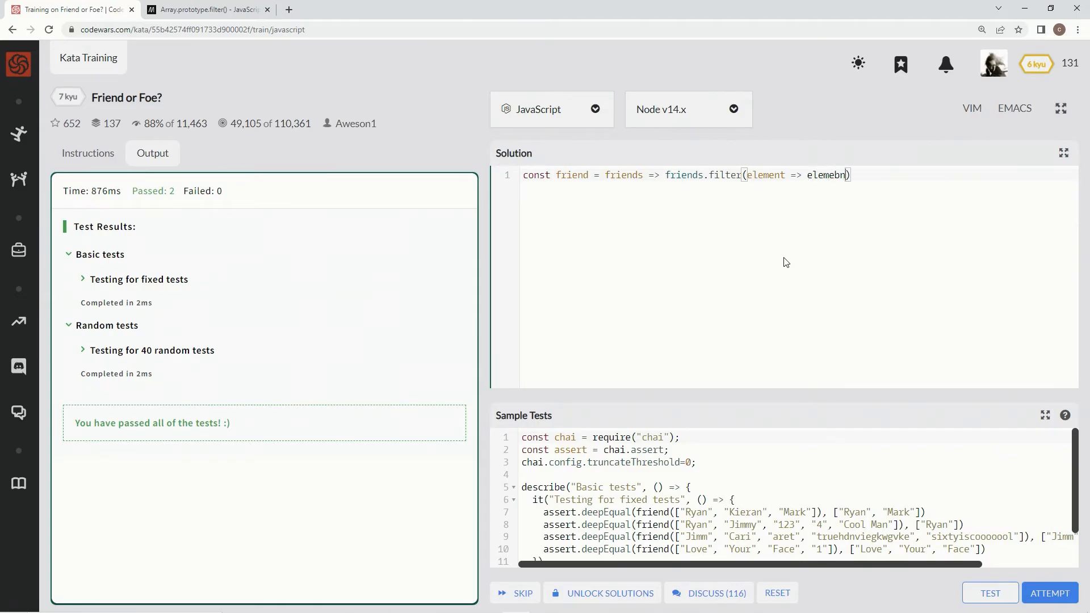
{"action": "type", "text": "element"}
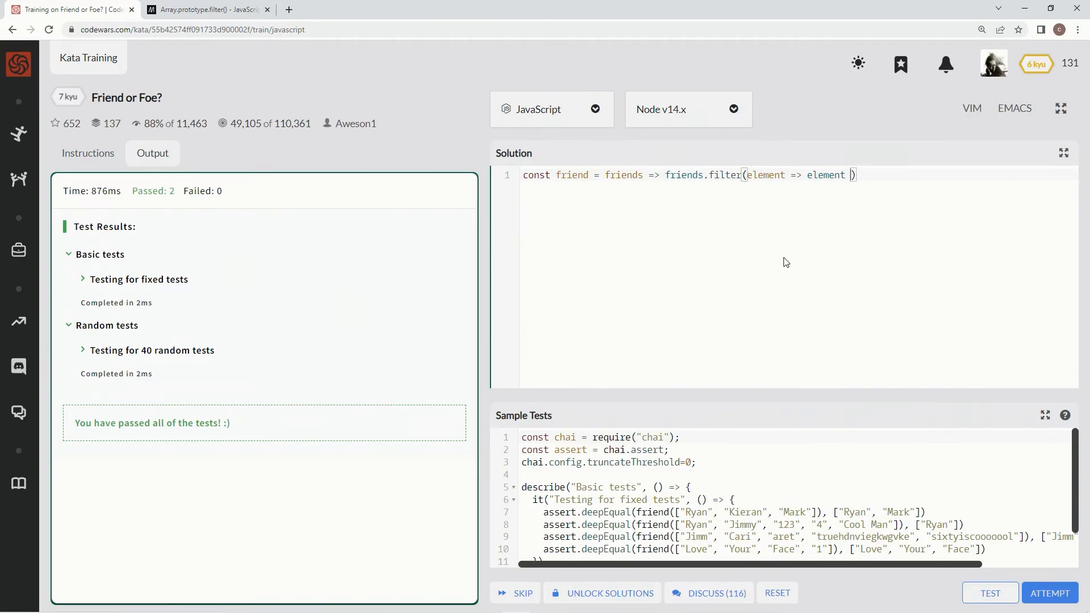
{"action": "type", "text": ".length"}
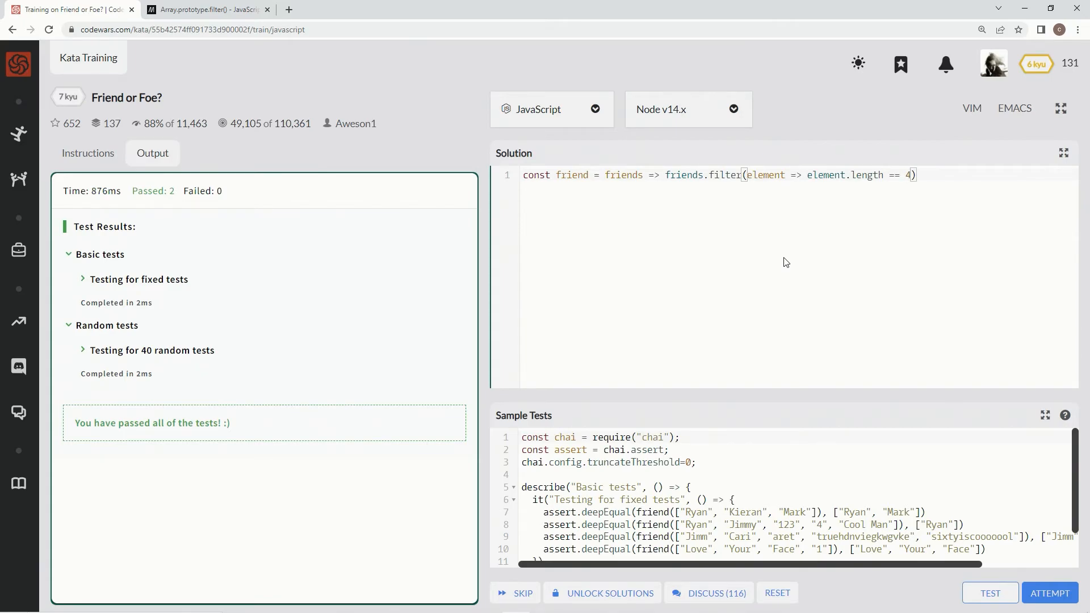
{"action": "mouse_move", "coordinate": [728, 179]}
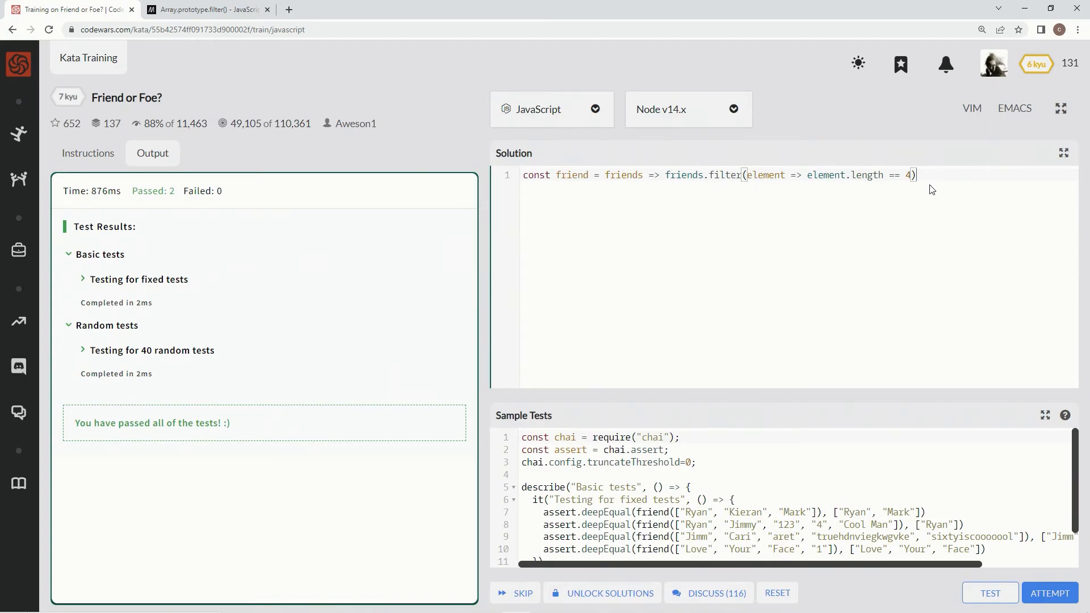
Run the sample and full test suites, then submit the passing one-liner
{"action": "left_click", "coordinate": [991, 593]}
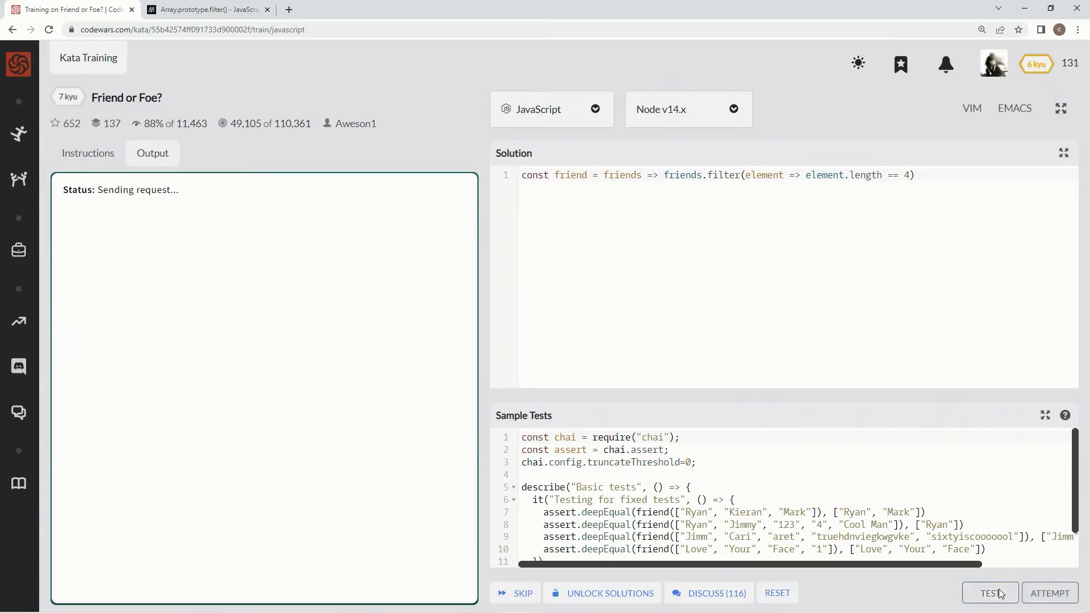
{"action": "left_click", "coordinate": [990, 593]}
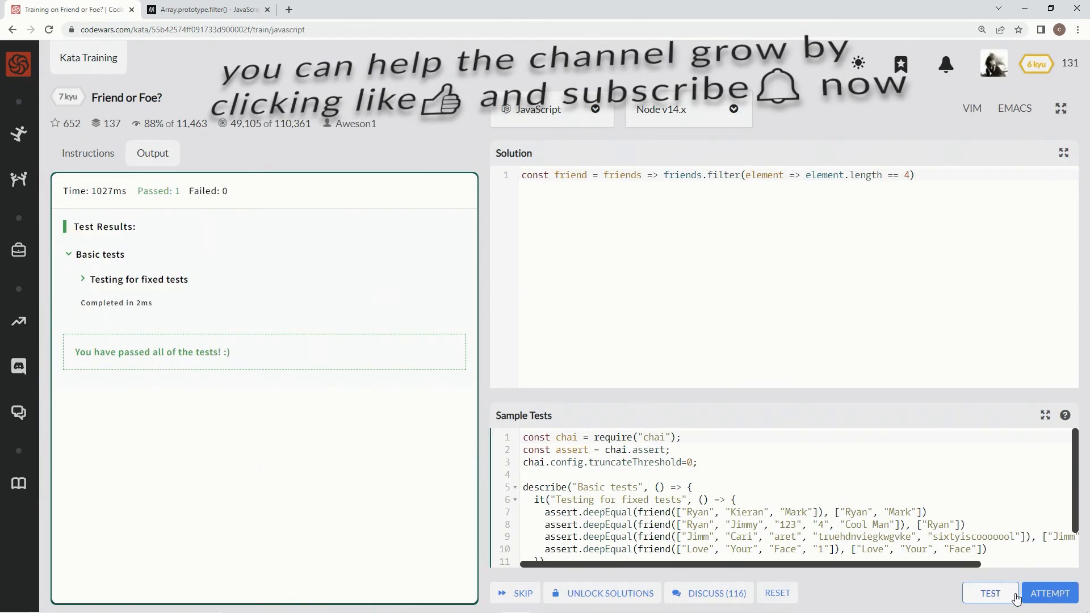
{"action": "left_click", "coordinate": [990, 593]}
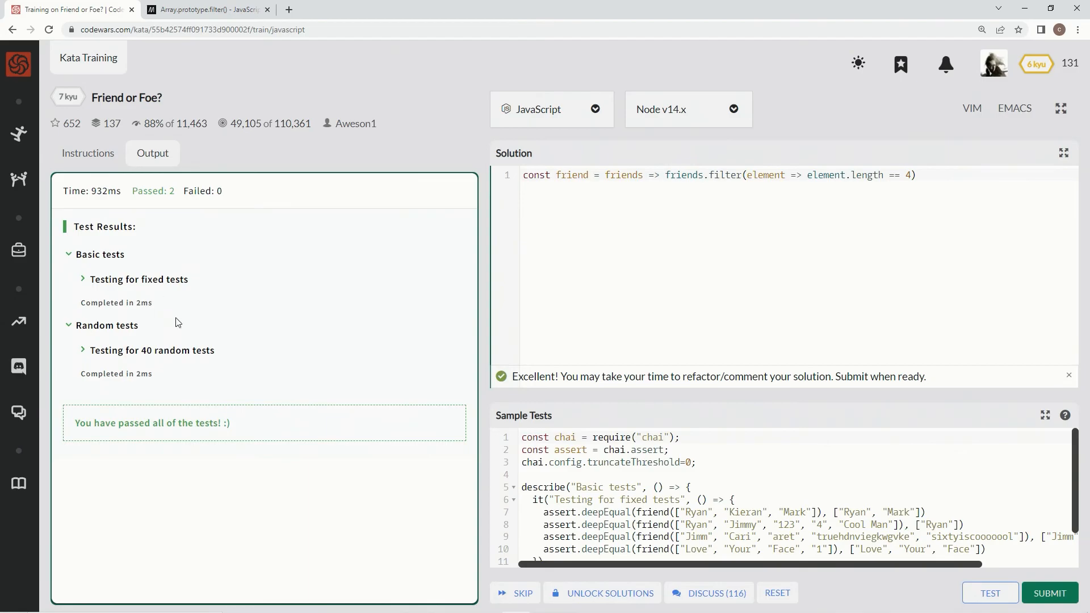
{"action": "mouse_move", "coordinate": [1050, 593]}
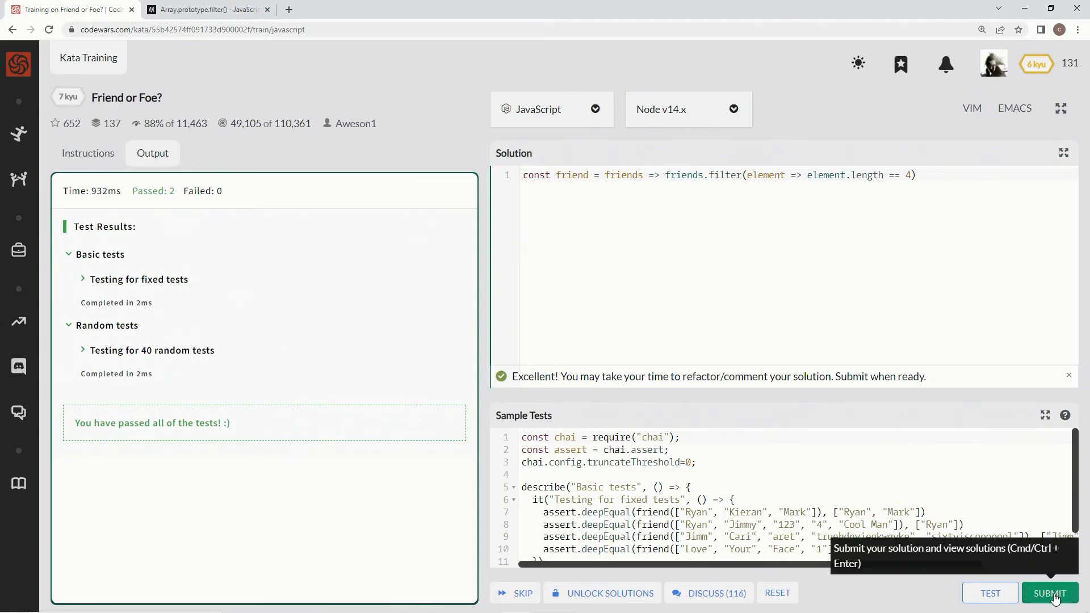
{"action": "left_click", "coordinate": [1049, 593]}
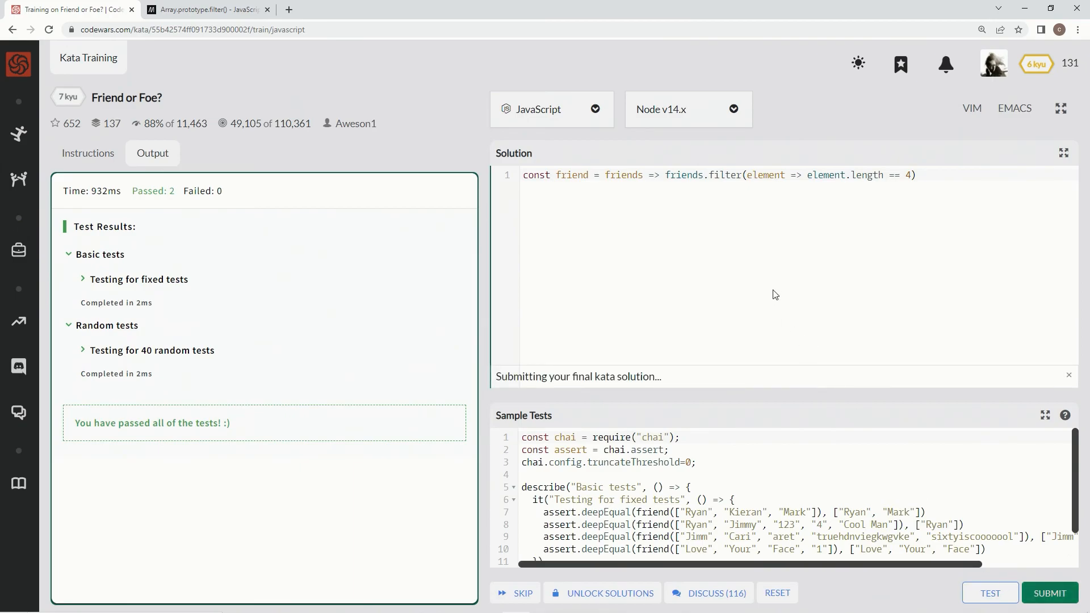
{"action": "left_click", "coordinate": [1049, 593]}
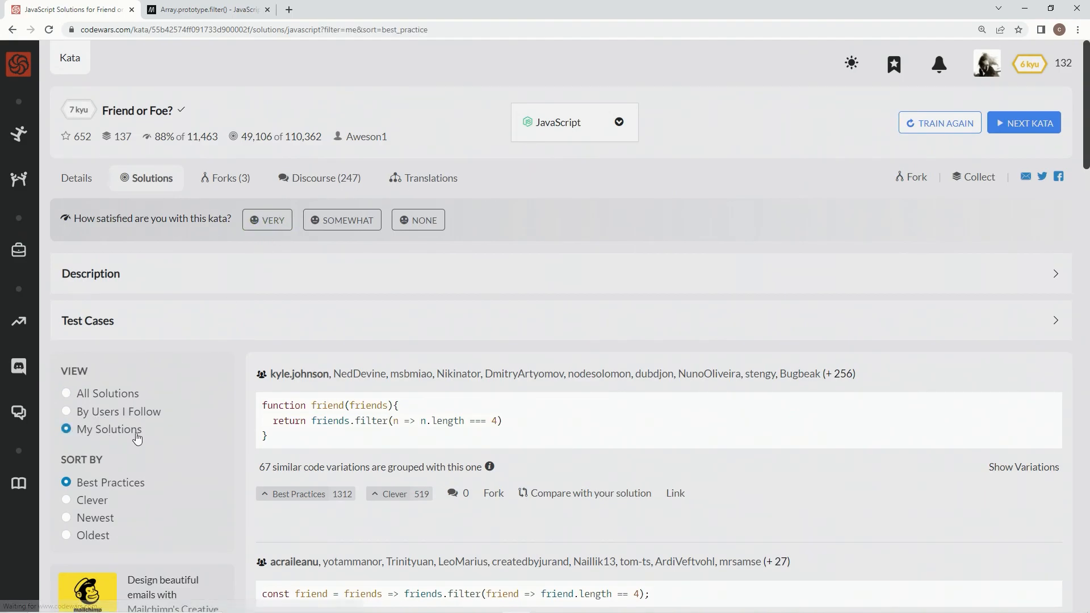
Filter to My Solutions and upvote the one-liner as Best Practices
{"action": "left_click", "coordinate": [267, 220]}
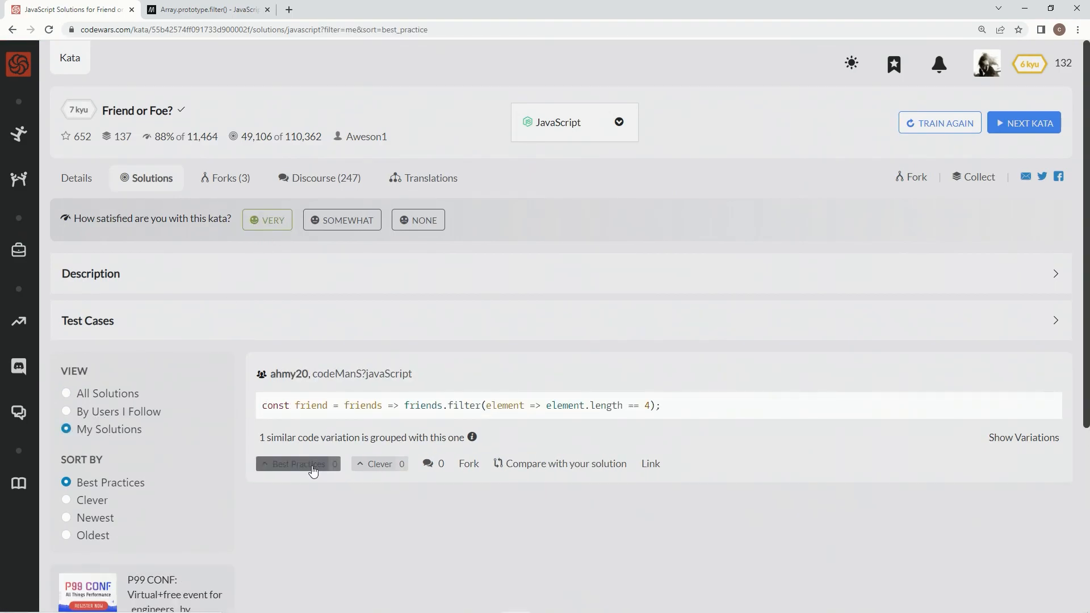
{"action": "left_click", "coordinate": [298, 464]}
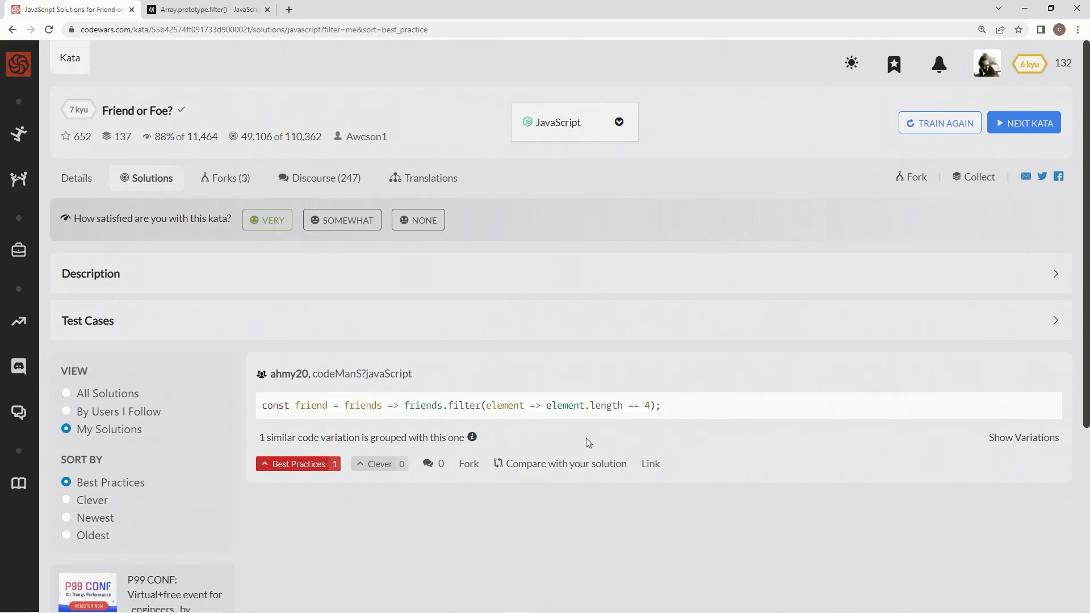